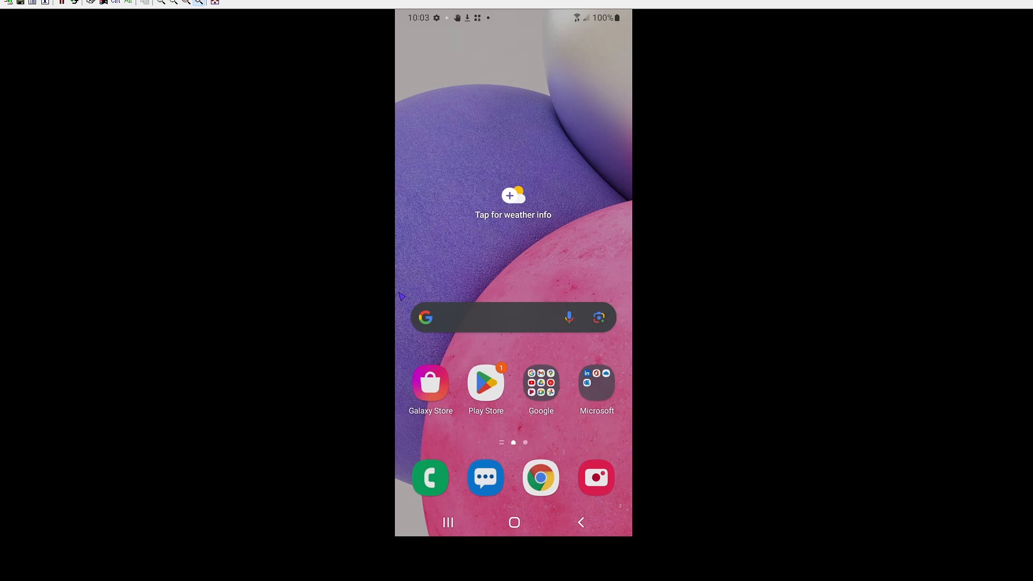
{"action": "mouse_move", "coordinate": [470, 284]}
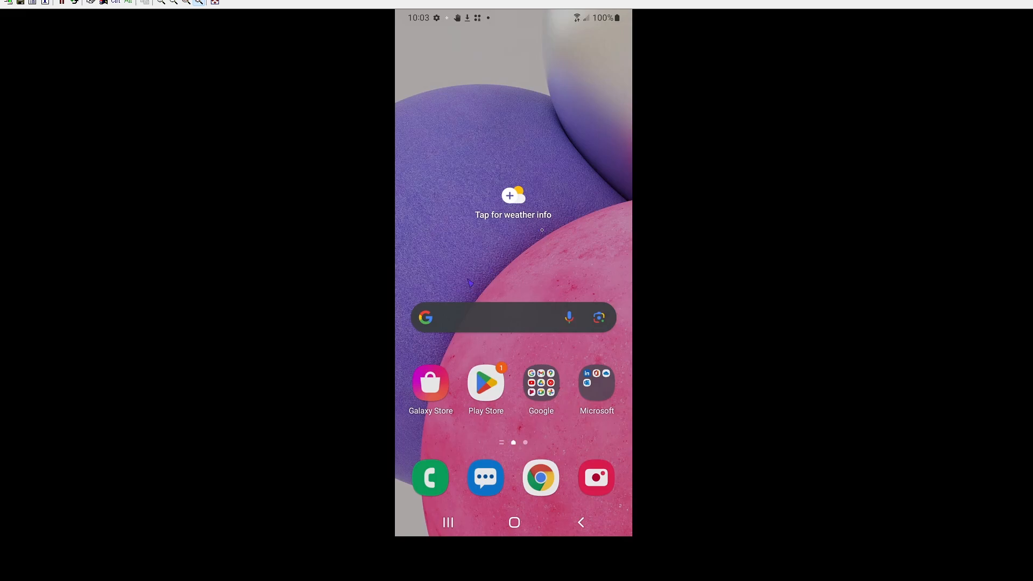
{"action": "mouse_move", "coordinate": [470, 283]}
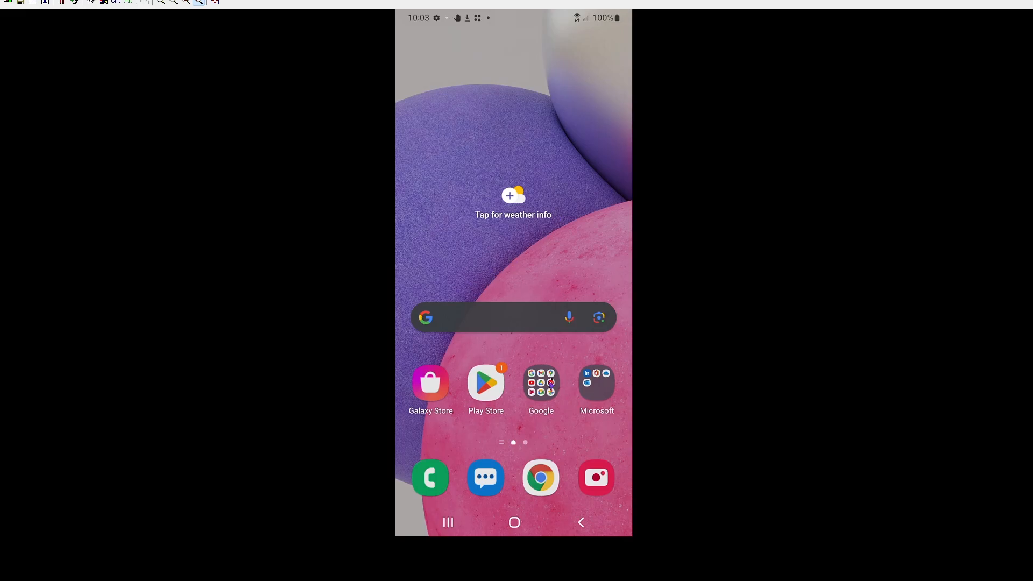
{"action": "mouse_move", "coordinate": [504, 13]}
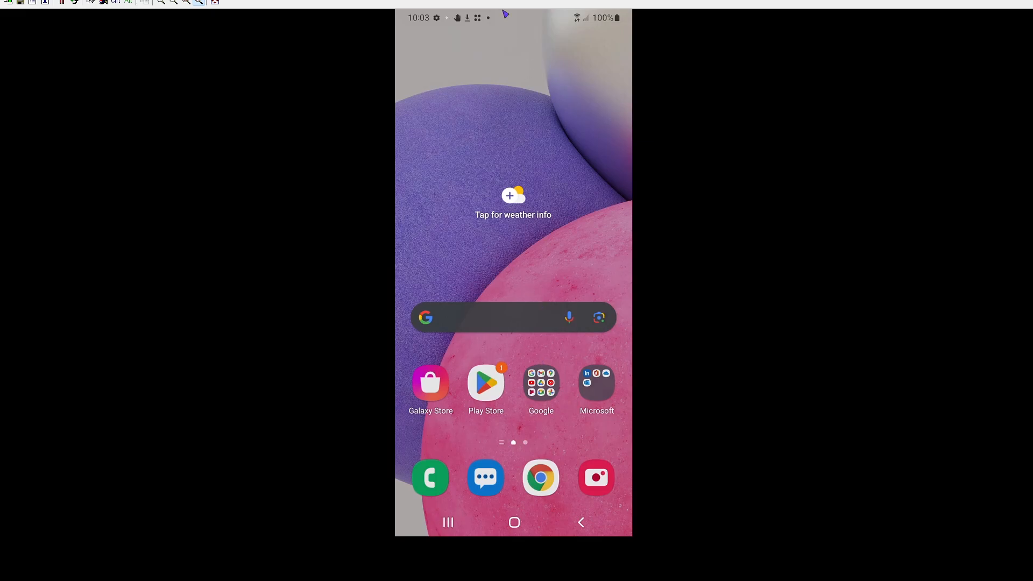
{"action": "mouse_move", "coordinate": [505, 249]}
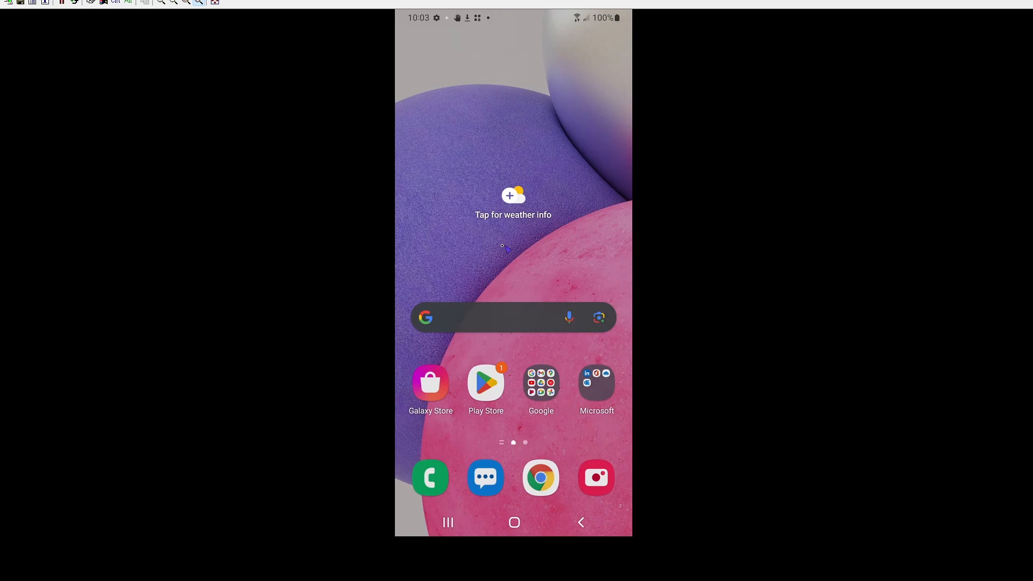
{"action": "mouse_move", "coordinate": [540, 301]}
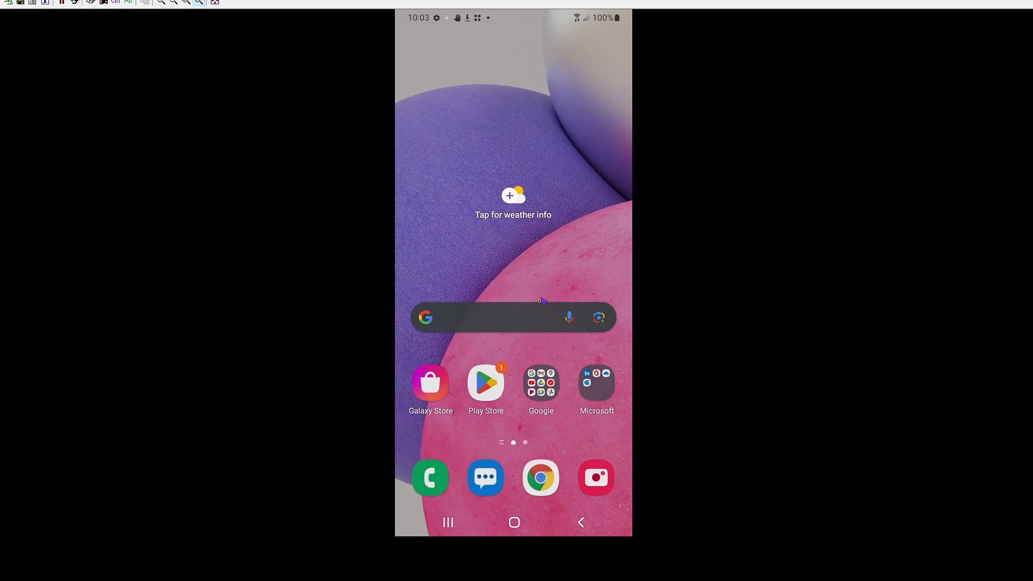
{"action": "mouse_move", "coordinate": [541, 294]}
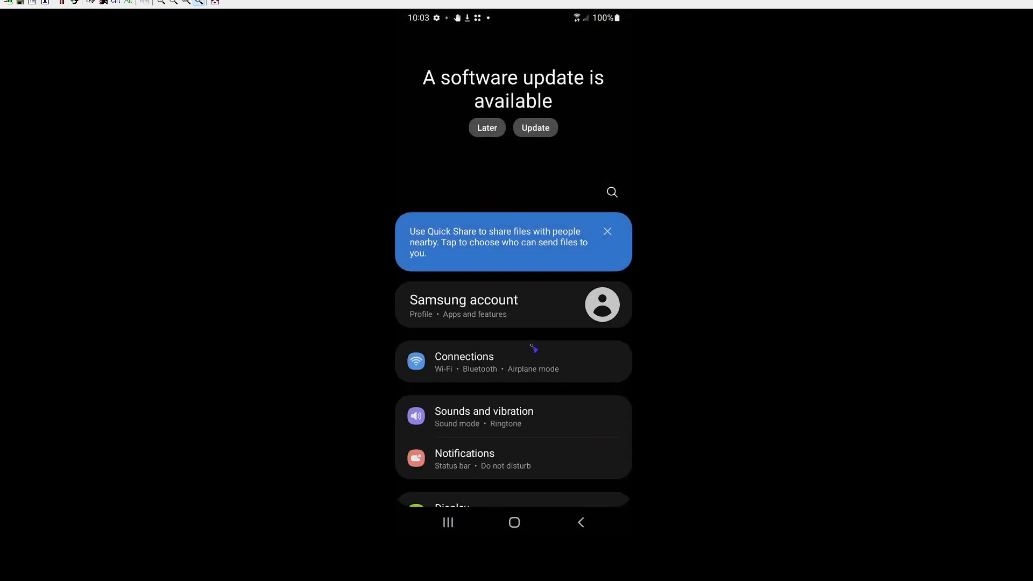
{"action": "mouse_move", "coordinate": [470, 333]}
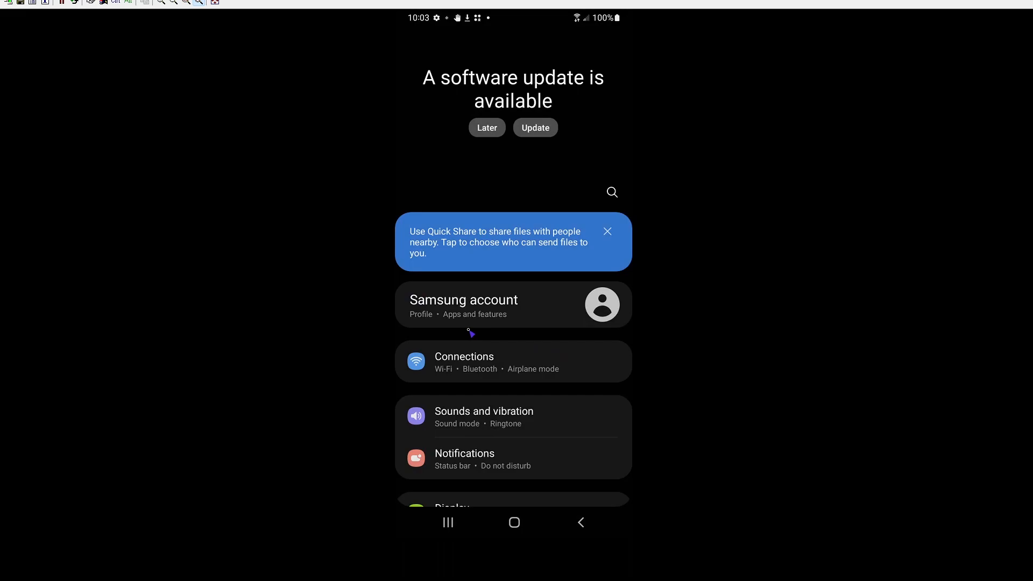
{"action": "mouse_move", "coordinate": [473, 334]}
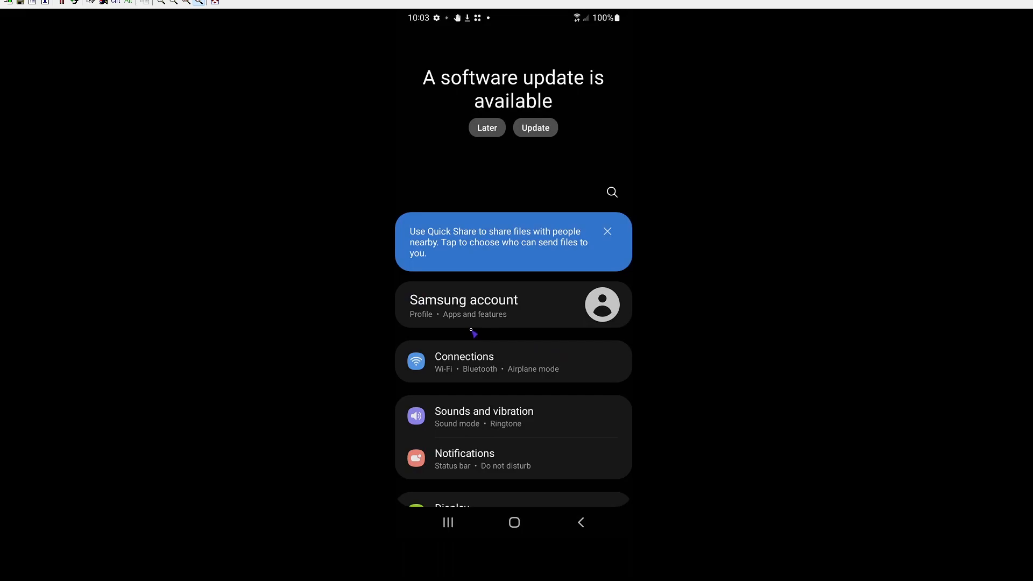
Open Software update and ensure Auto download over Wi-Fi is switched off
{"action": "scroll", "scroll_direction": "down", "scroll_amount": 3}
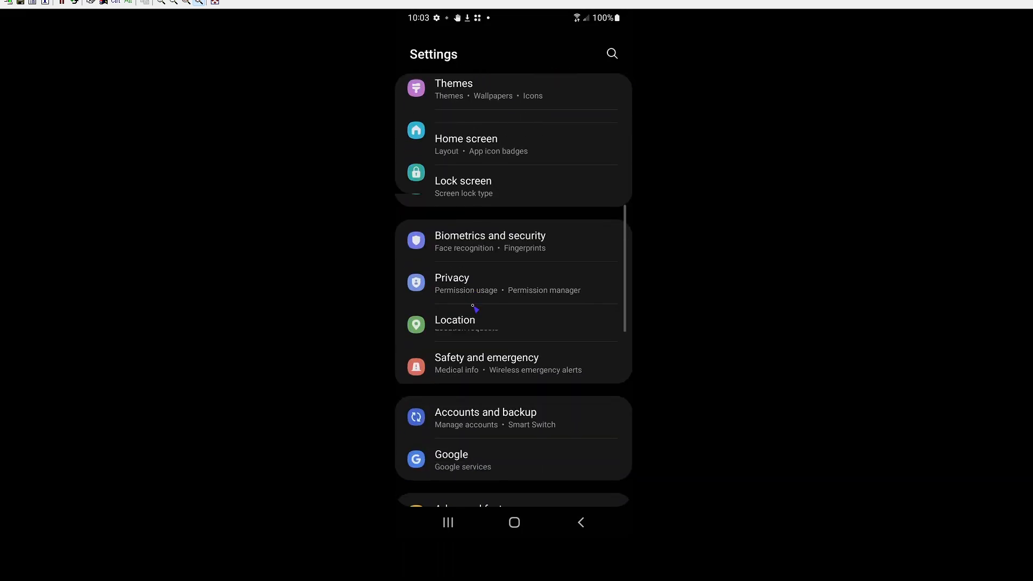
{"action": "scroll", "scroll_direction": "down", "scroll_amount": 3}
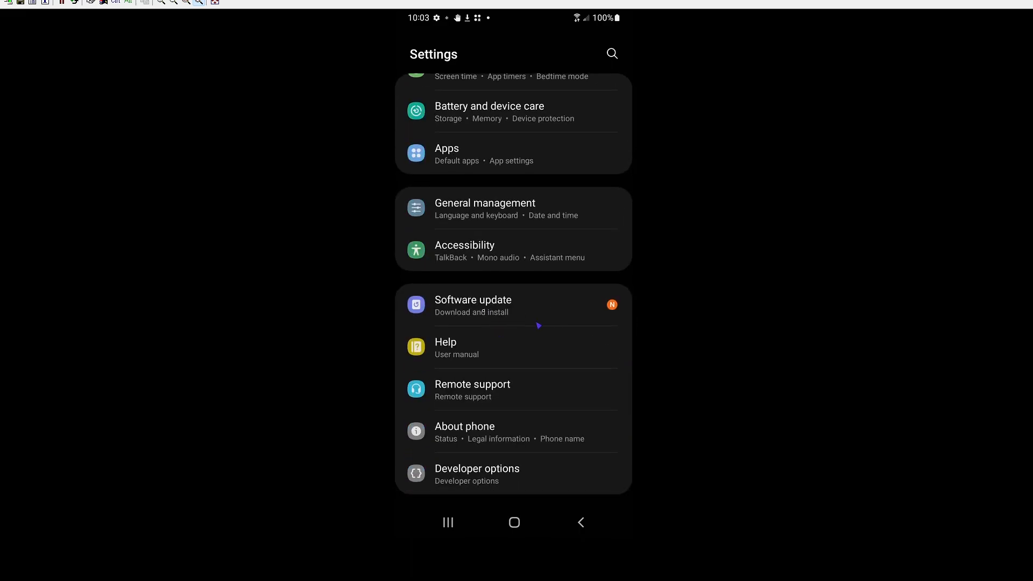
{"action": "left_click", "coordinate": [472, 305]}
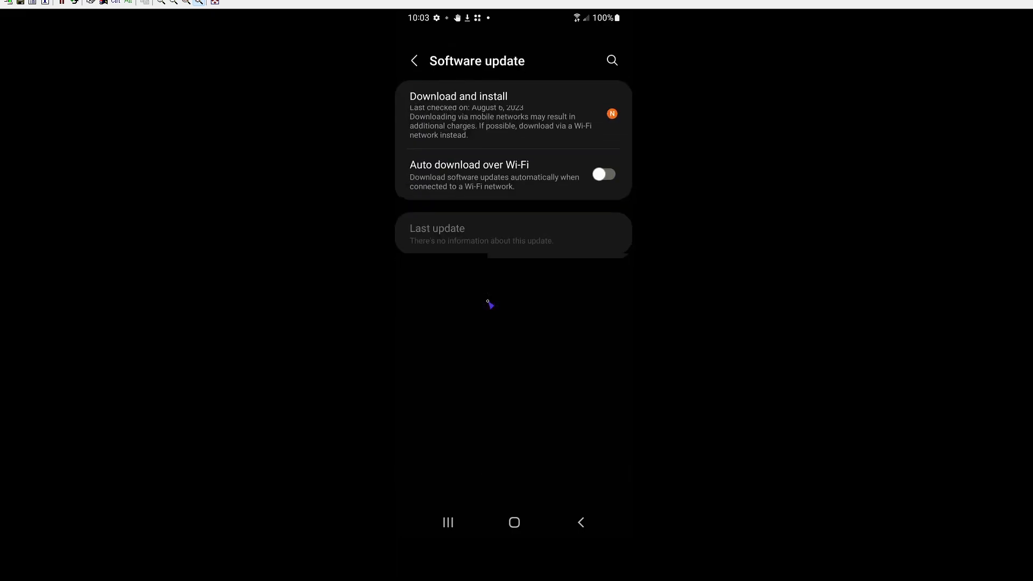
{"action": "left_click", "coordinate": [602, 173]}
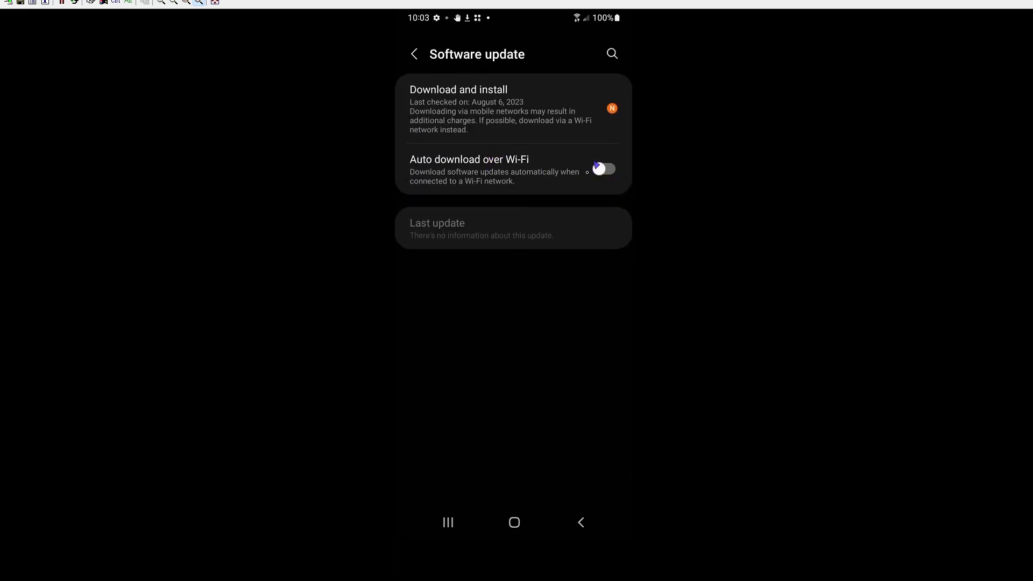
{"action": "left_click", "coordinate": [602, 169]}
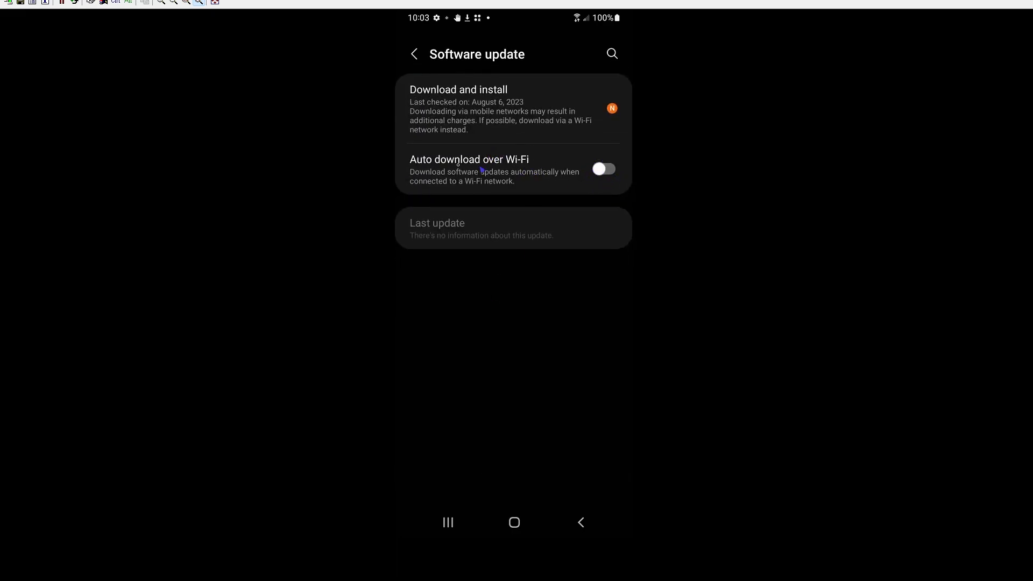
{"action": "left_click", "coordinate": [601, 169]}
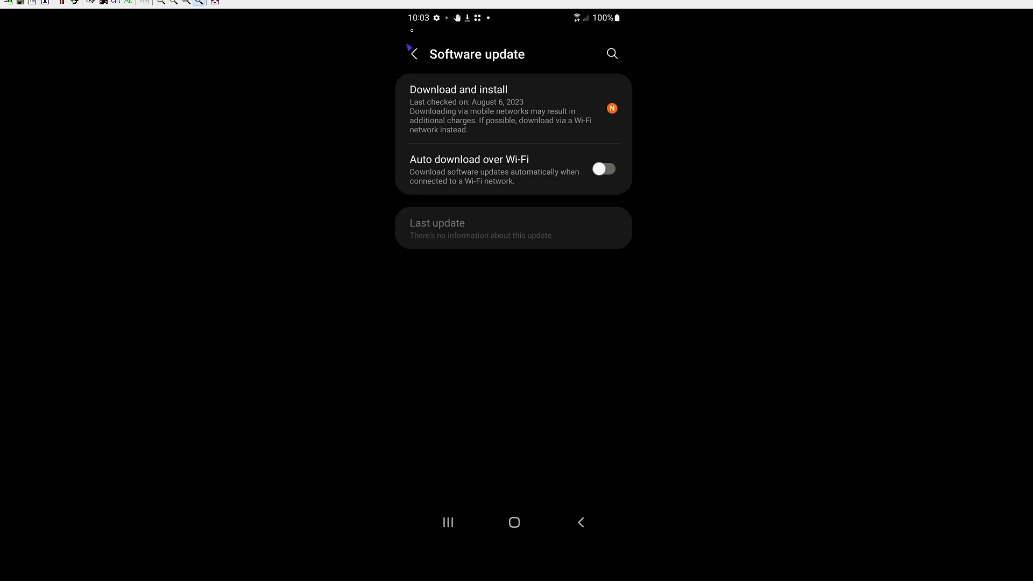
Back out of Software update to the main Settings list and open Biometrics and security
{"action": "left_click", "coordinate": [413, 53]}
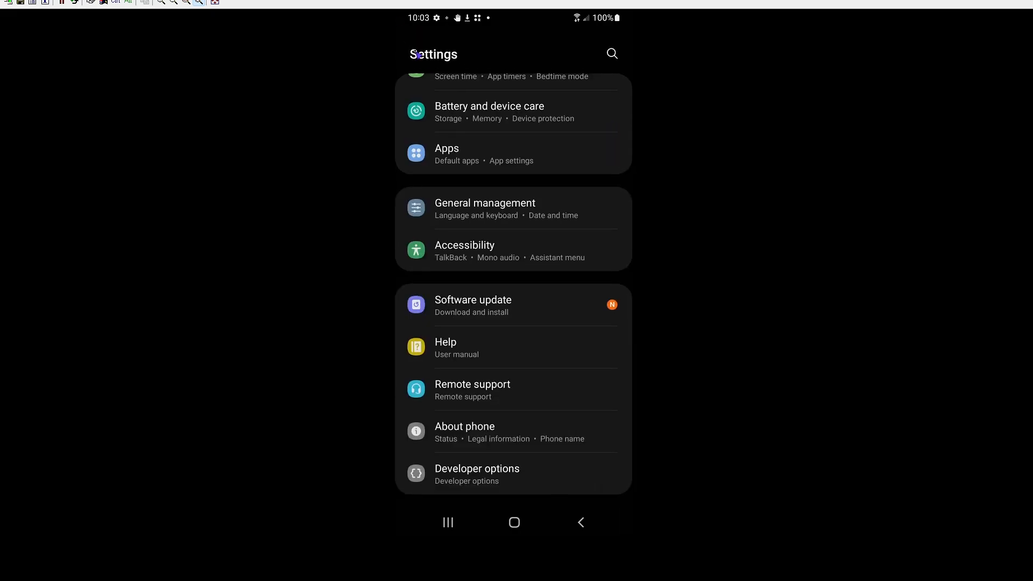
{"action": "mouse_move", "coordinate": [720, 343]}
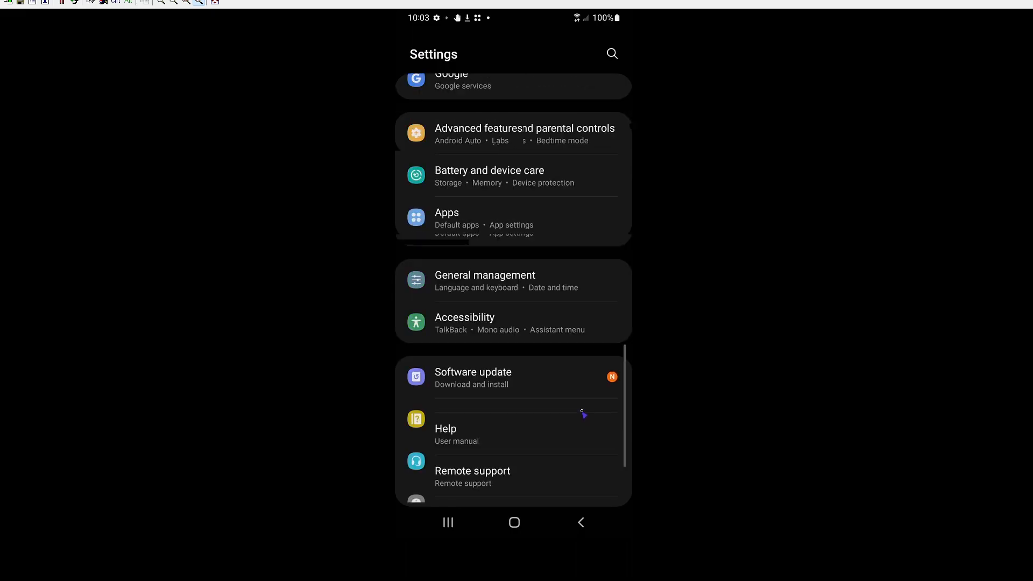
{"action": "scroll", "scroll_direction": "up", "scroll_amount": 3}
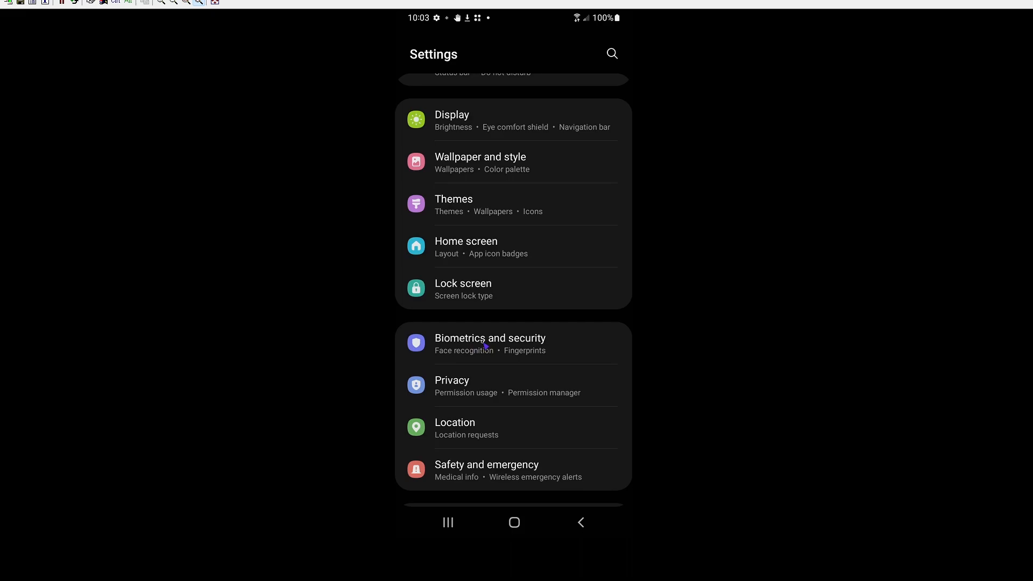
{"action": "left_click", "coordinate": [490, 343]}
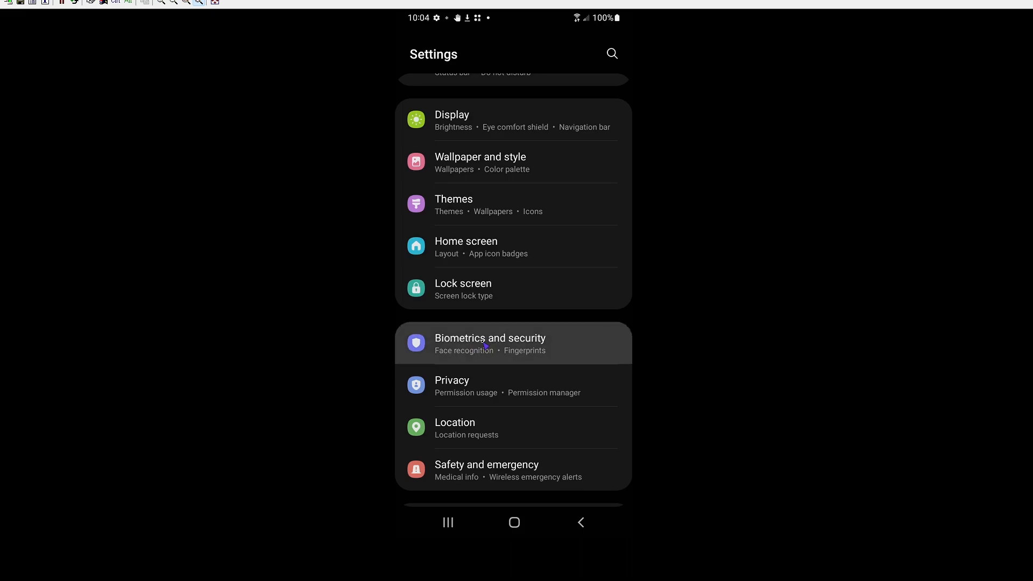
{"action": "left_click", "coordinate": [490, 343]}
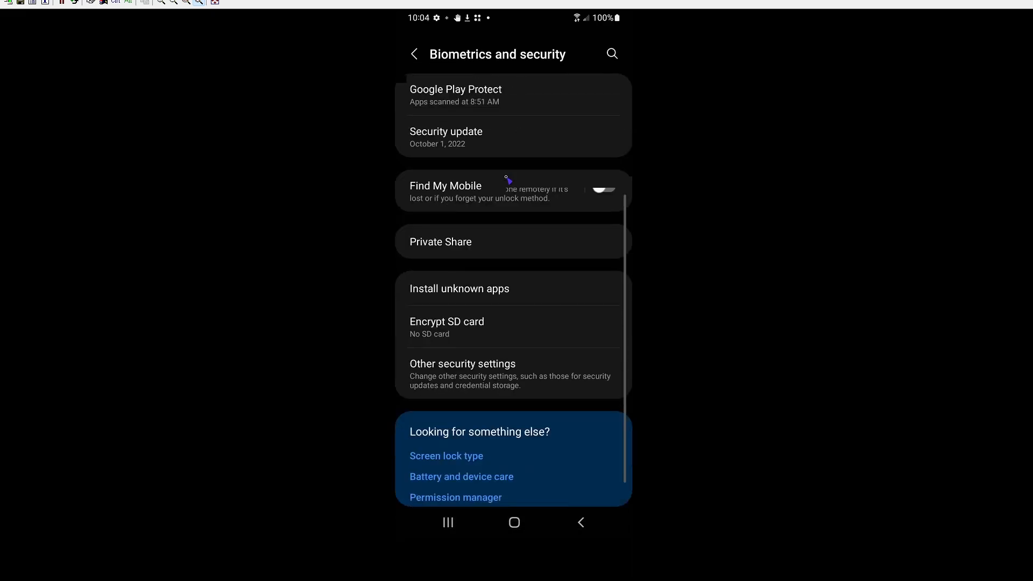
{"action": "scroll", "scroll_direction": "up", "scroll_amount": 3}
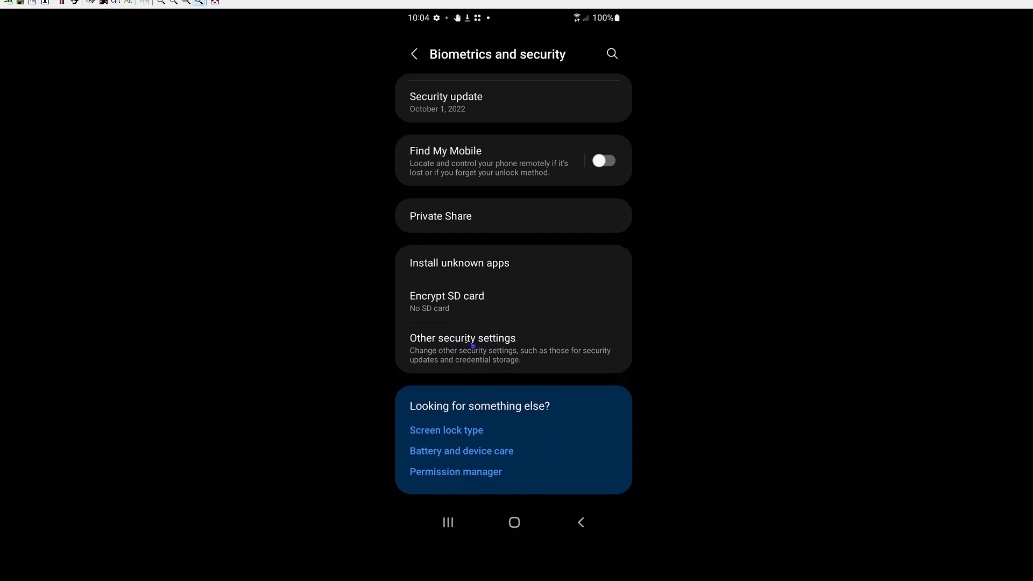
Turn off Security policy updates under Other security settings, then go back
{"action": "left_click", "coordinate": [463, 338]}
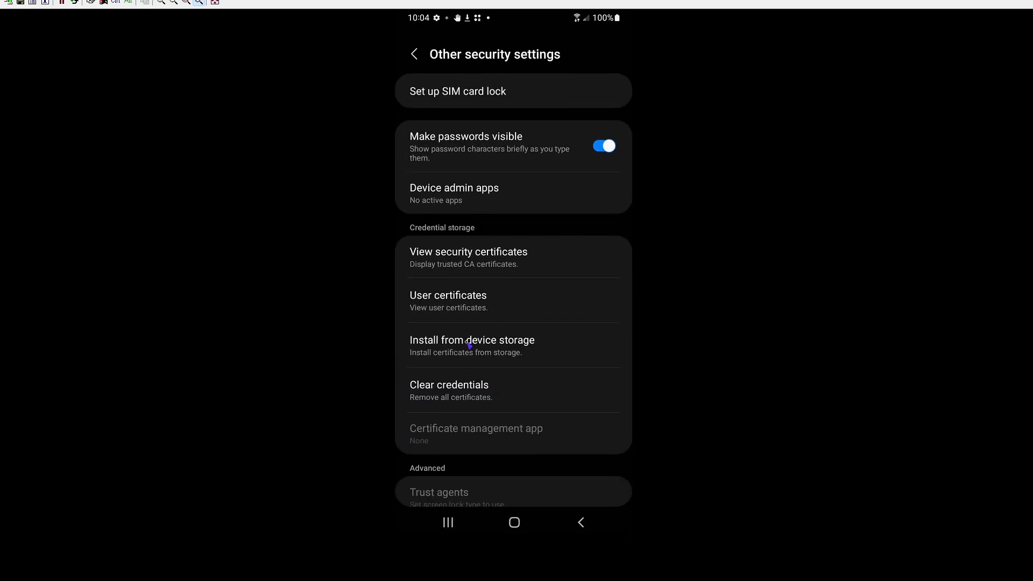
{"action": "mouse_move", "coordinate": [759, 298]}
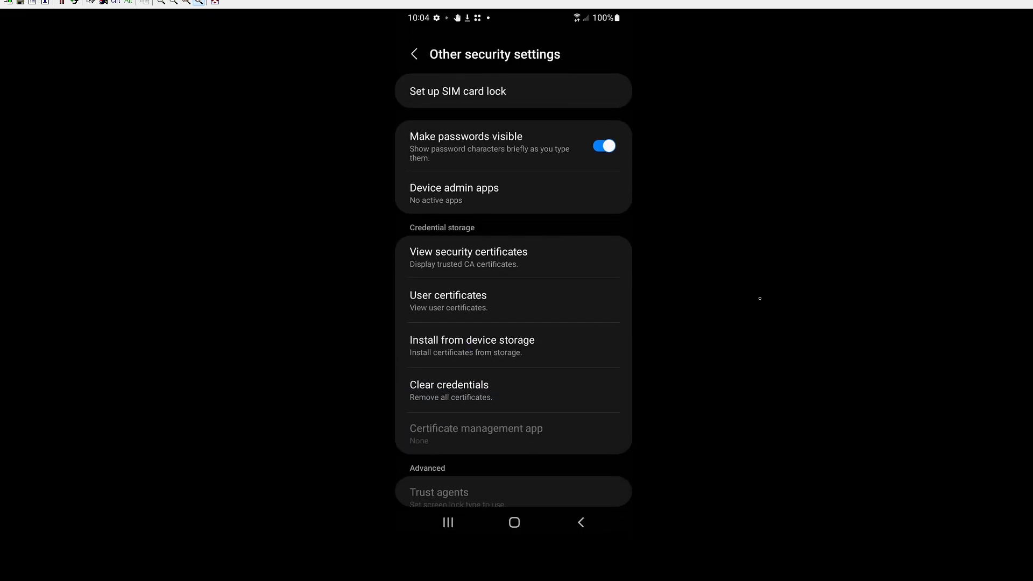
{"action": "scroll", "scroll_direction": "down", "scroll_amount": 3}
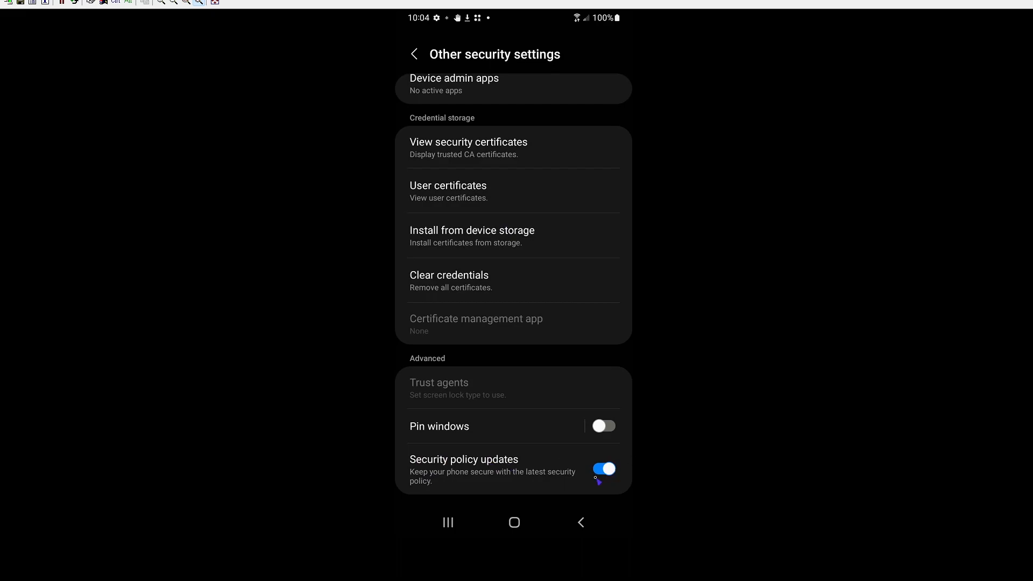
{"action": "left_click", "coordinate": [602, 469]}
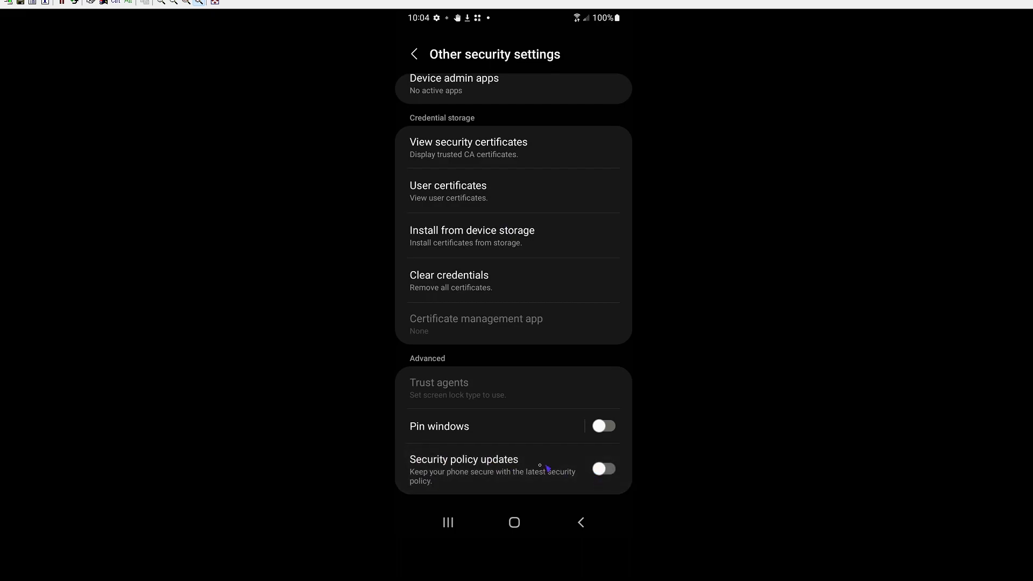
{"action": "mouse_move", "coordinate": [502, 480]}
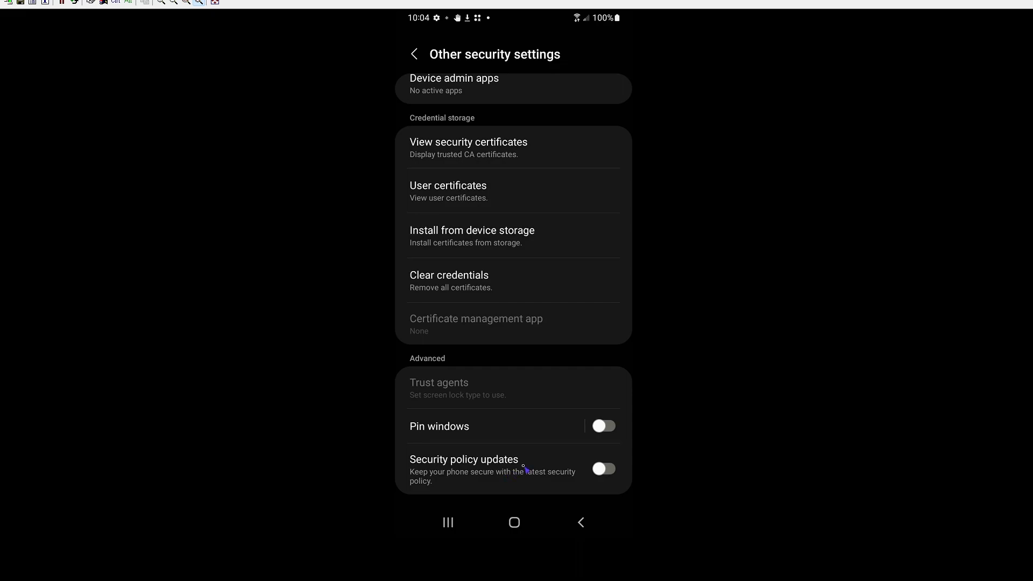
{"action": "mouse_move", "coordinate": [522, 504]}
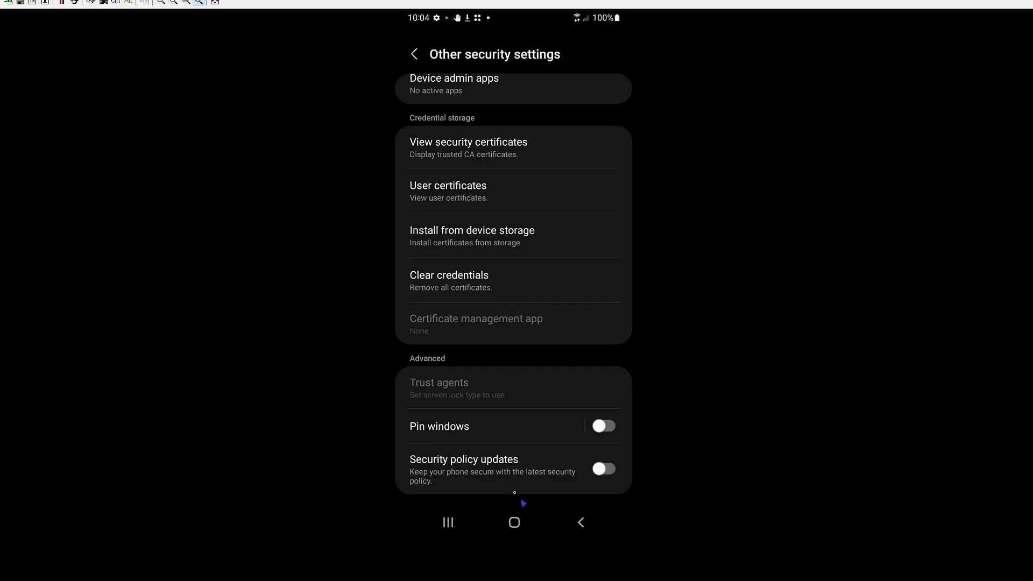
{"action": "mouse_move", "coordinate": [495, 487]}
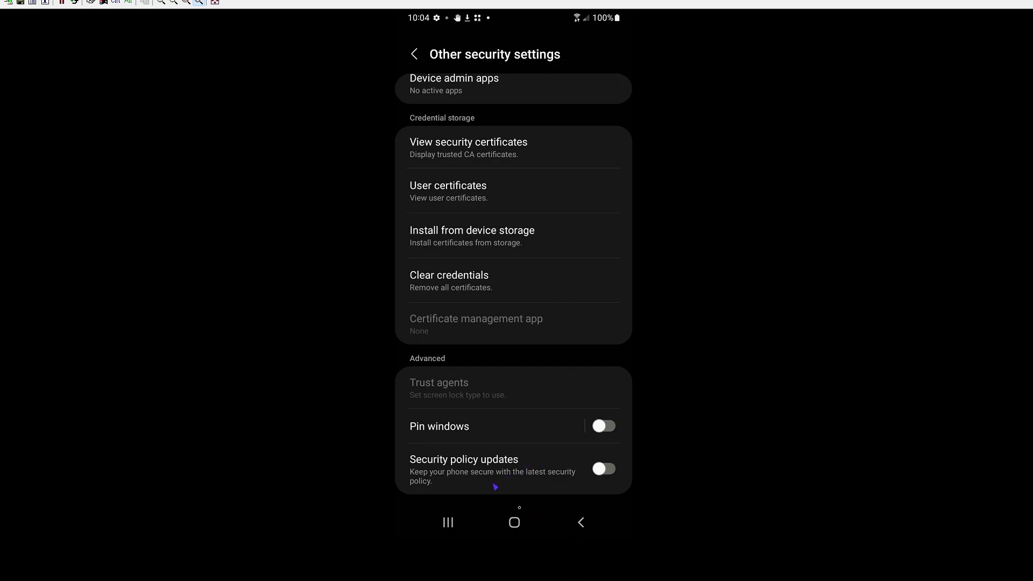
{"action": "mouse_move", "coordinate": [467, 461]}
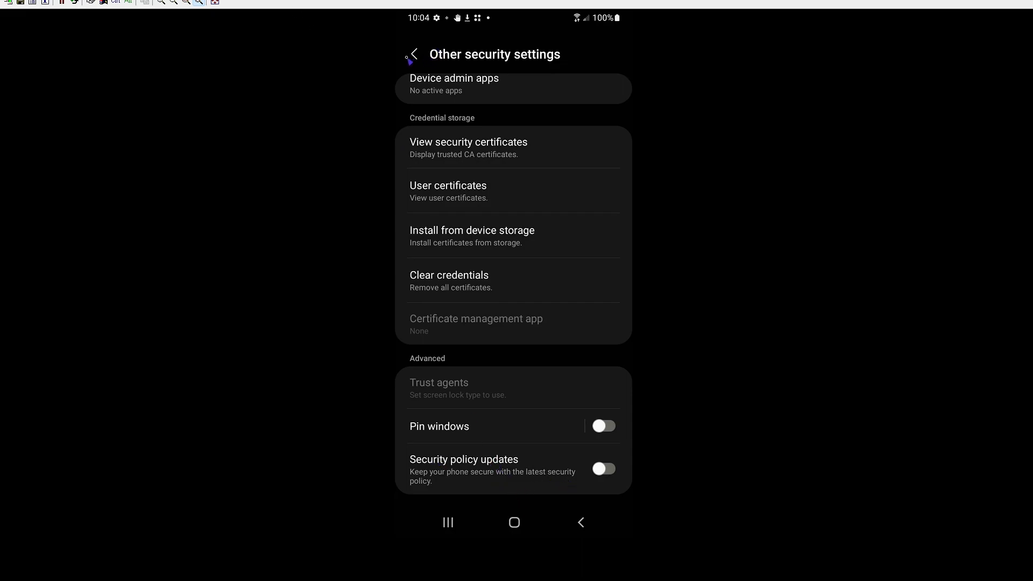
{"action": "left_click", "coordinate": [413, 54]}
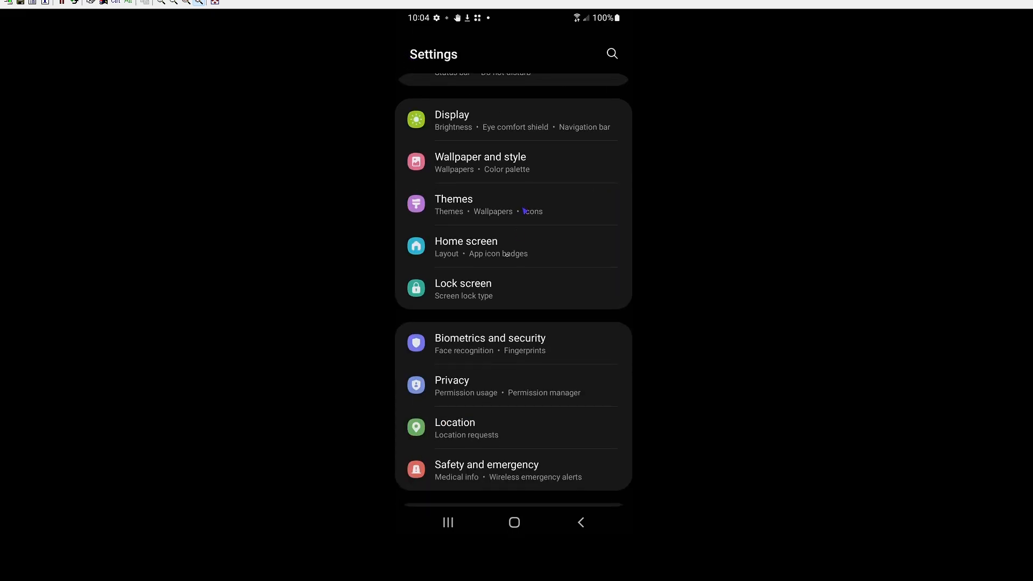
{"action": "scroll", "scroll_direction": "down", "scroll_amount": 3}
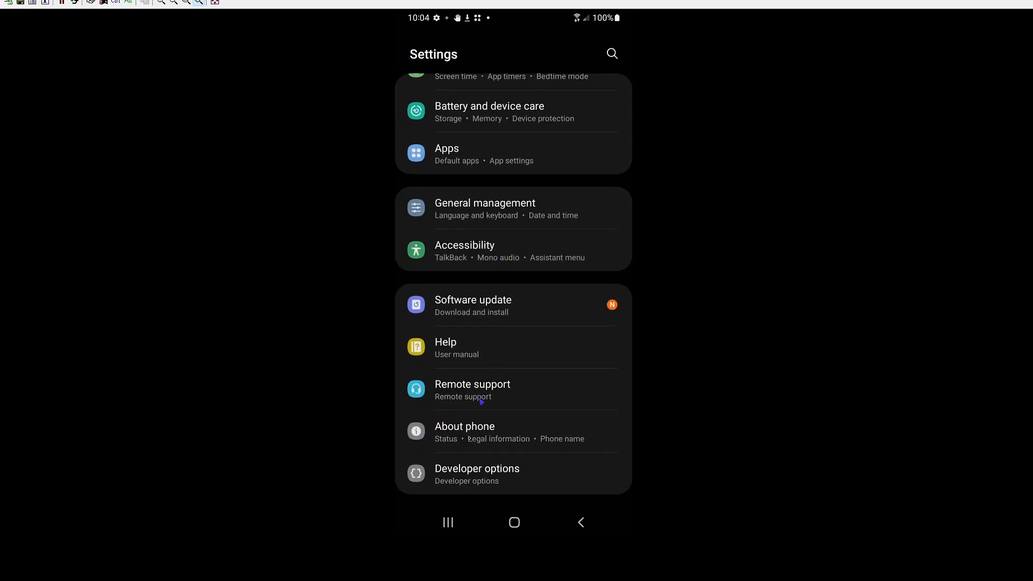
{"action": "left_click", "coordinate": [464, 426]}
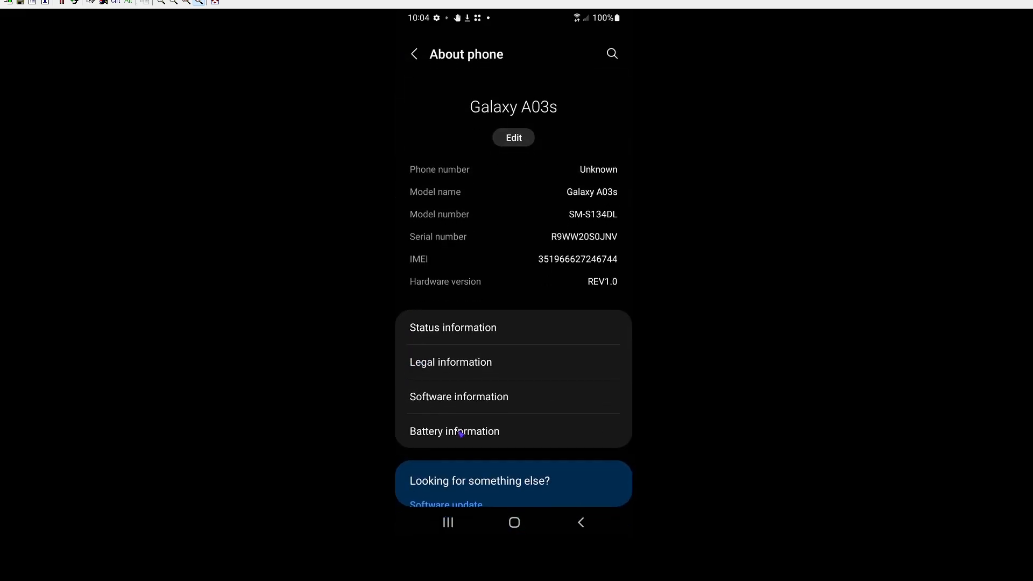
{"action": "left_click", "coordinate": [458, 396]}
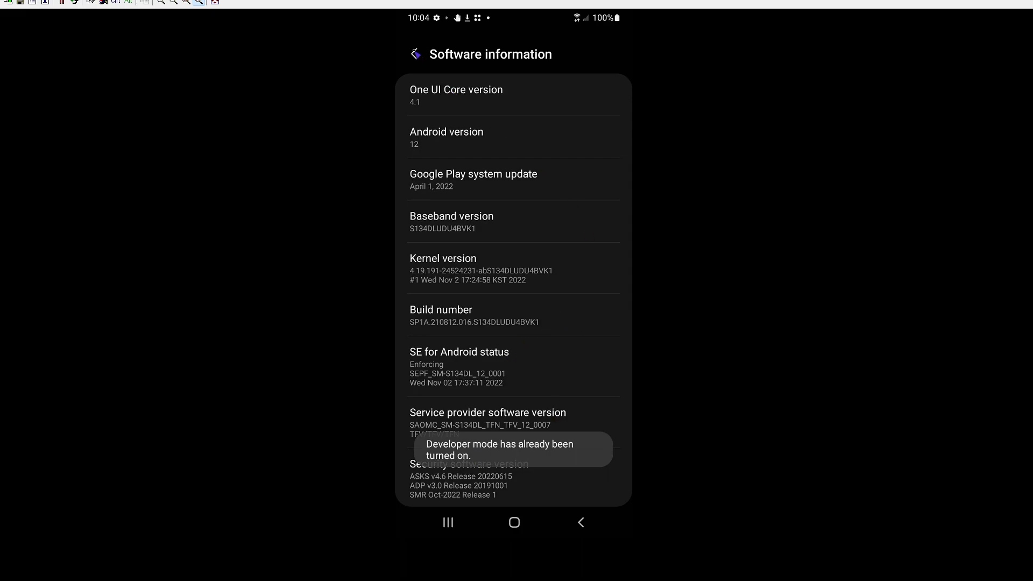
{"action": "left_click", "coordinate": [414, 54]}
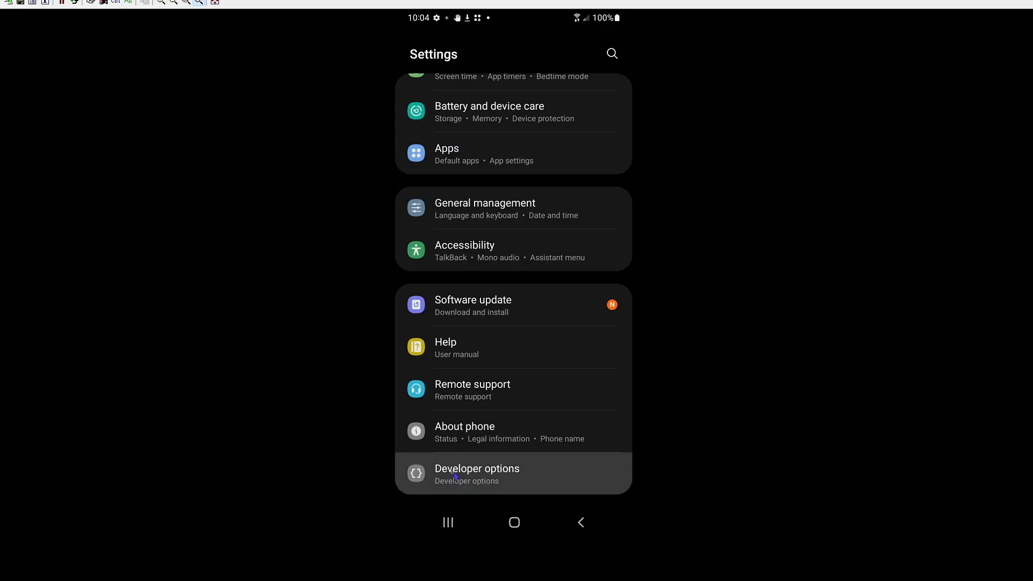
Toggle Auto update system off in Developer options
{"action": "left_click", "coordinate": [477, 473]}
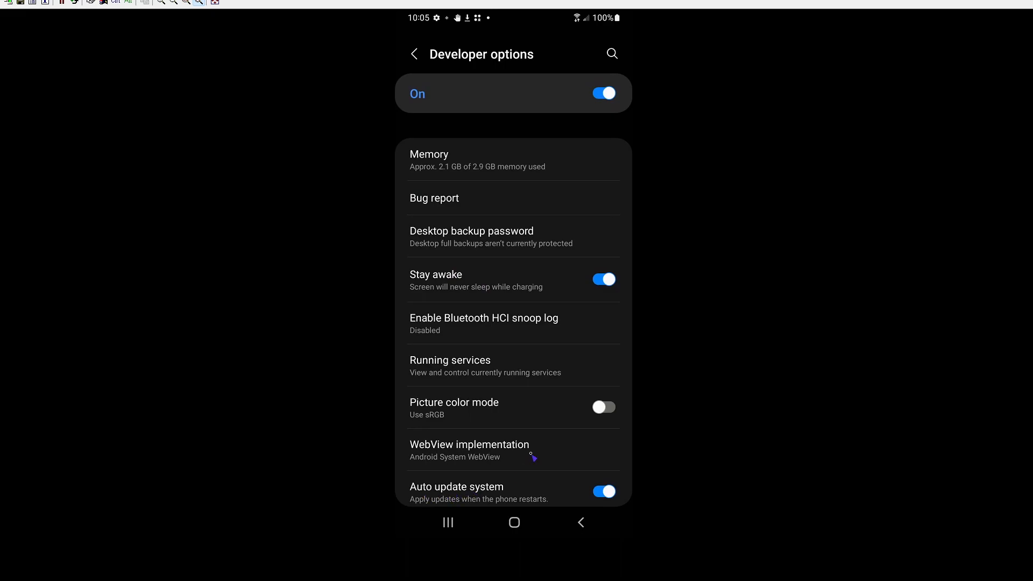
{"action": "mouse_move", "coordinate": [518, 308]}
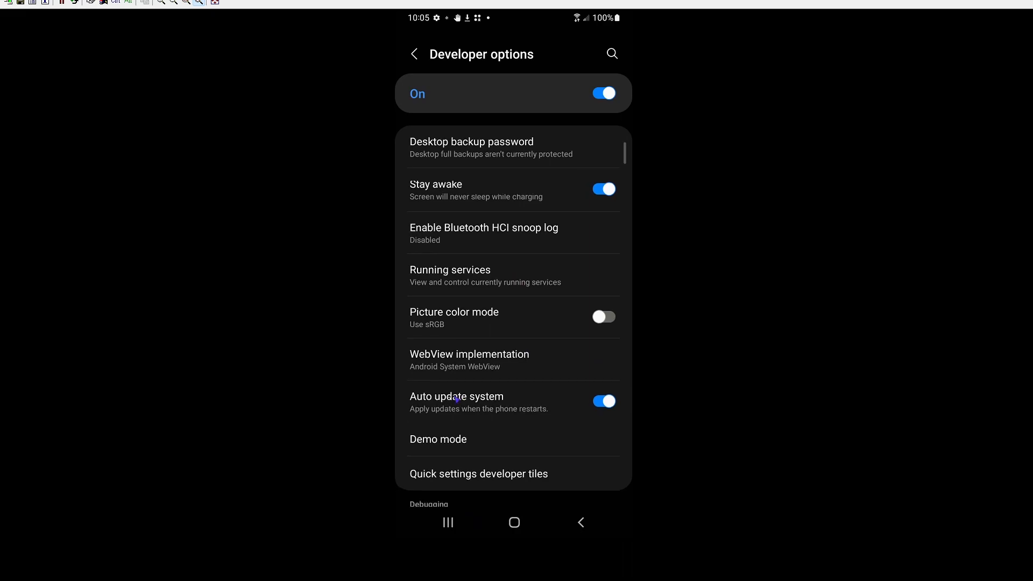
{"action": "scroll", "scroll_direction": "down", "scroll_amount": 3}
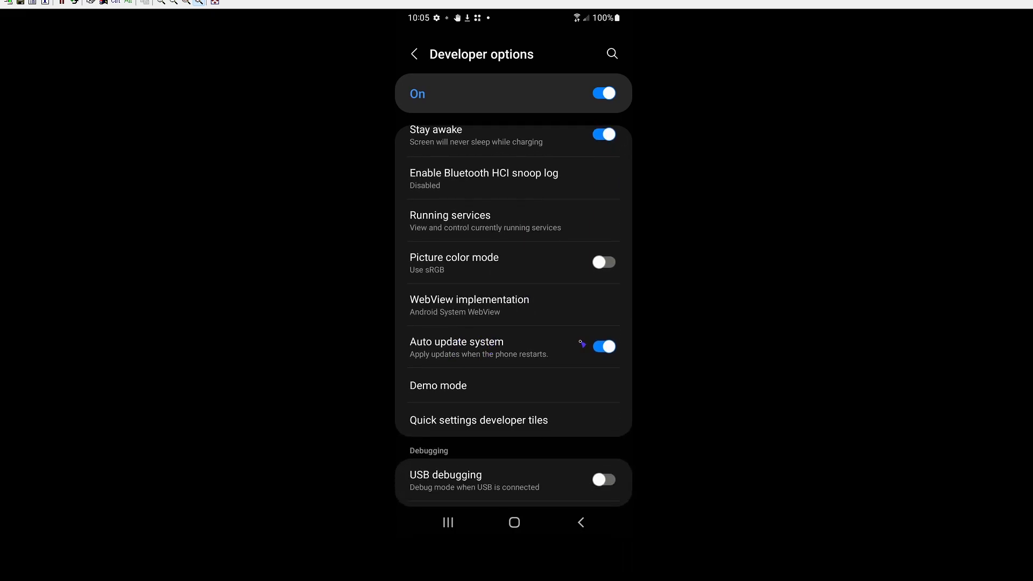
{"action": "left_click", "coordinate": [602, 346]}
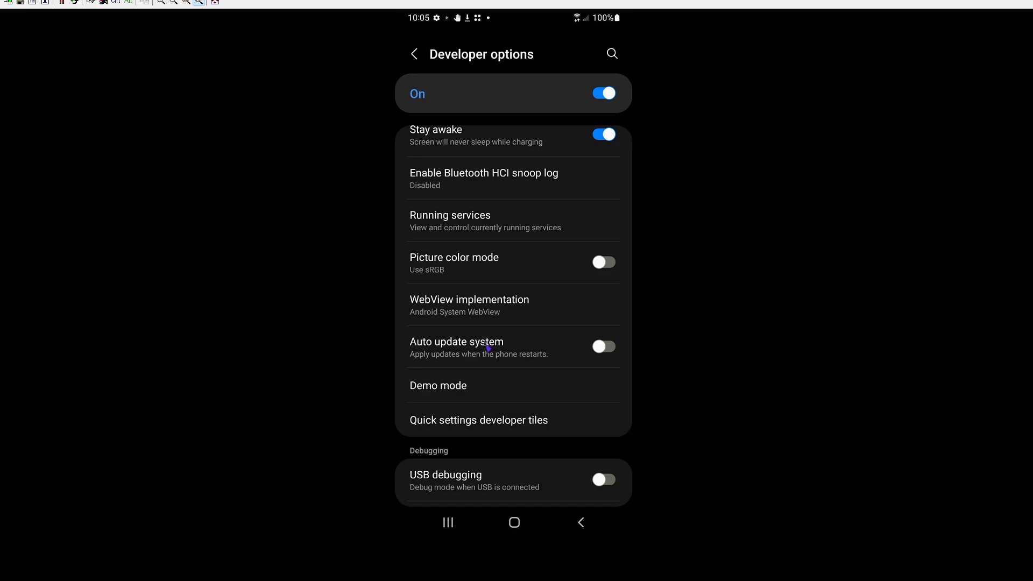
{"action": "mouse_move", "coordinate": [505, 338]}
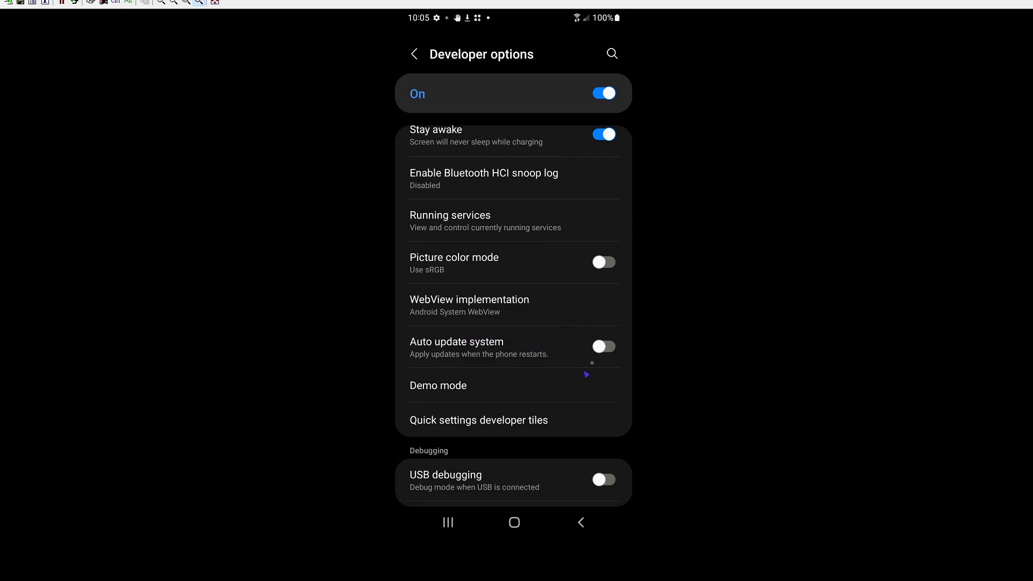
{"action": "mouse_move", "coordinate": [400, 29]}
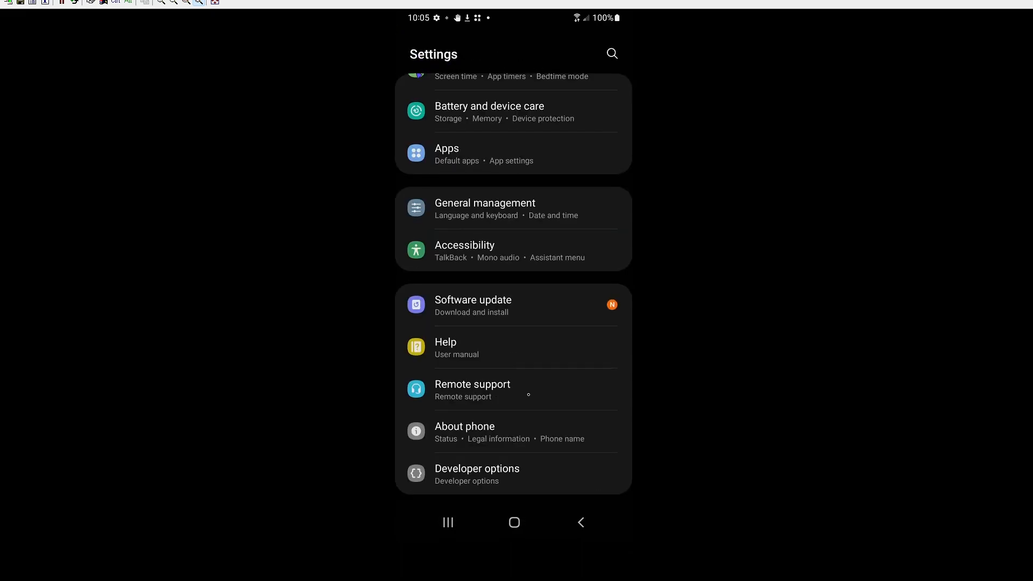
{"action": "mouse_move", "coordinate": [554, 372]}
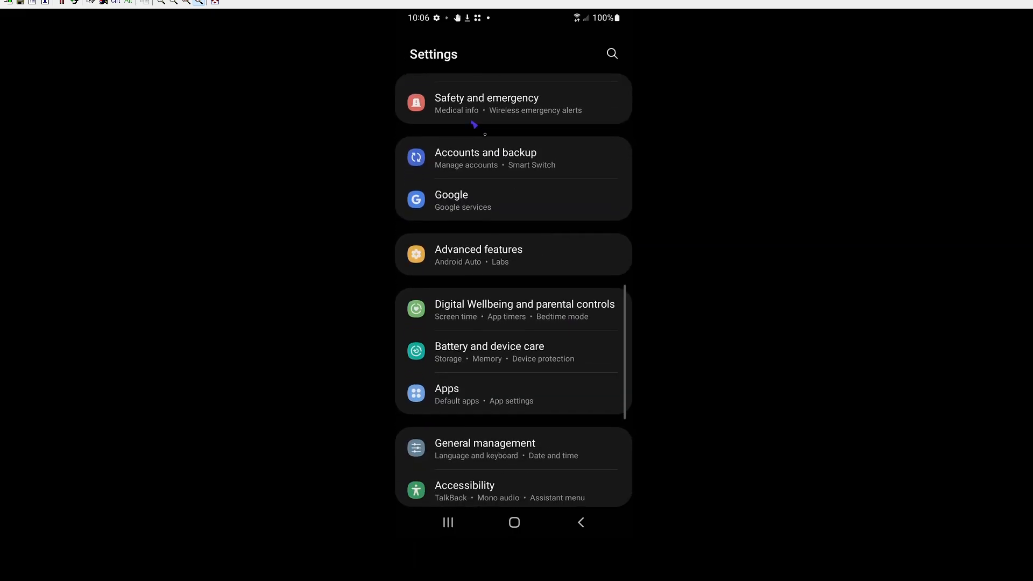
{"action": "mouse_move", "coordinate": [504, 416]}
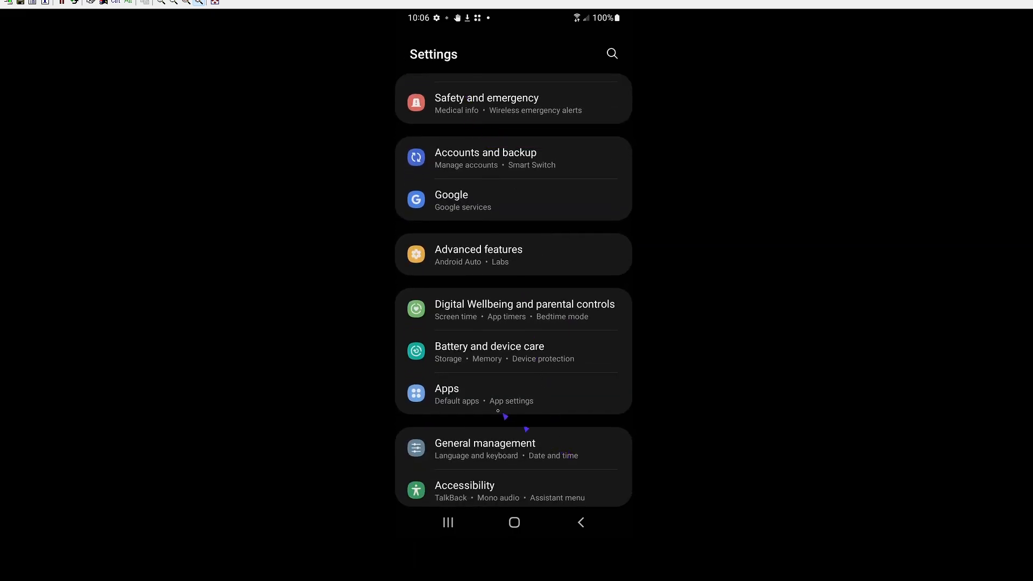
{"action": "mouse_move", "coordinate": [469, 400]}
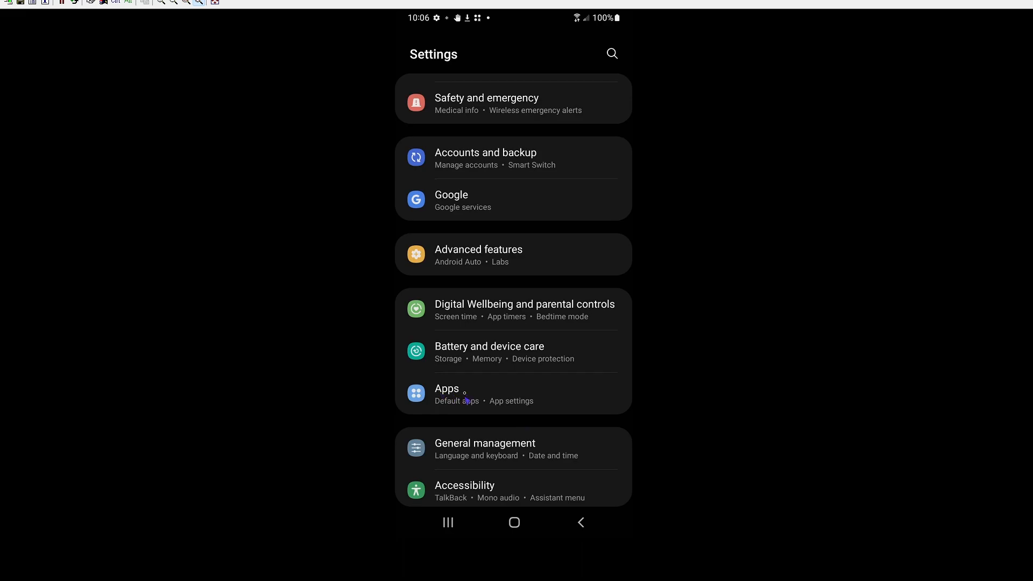
Open Google Play services from the Apps list and scroll its App info page
{"action": "left_click", "coordinate": [447, 387]}
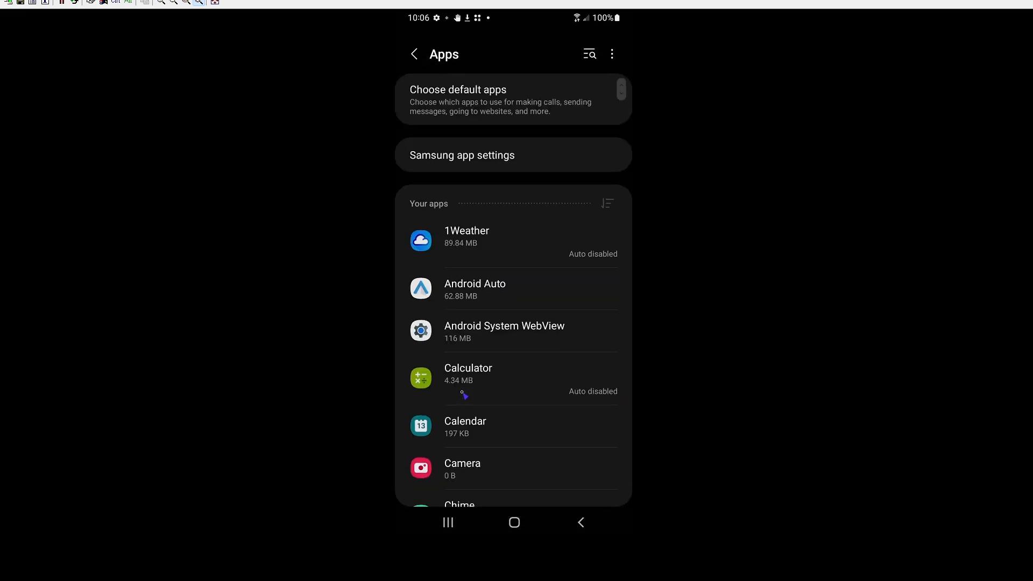
{"action": "mouse_move", "coordinate": [604, 315]}
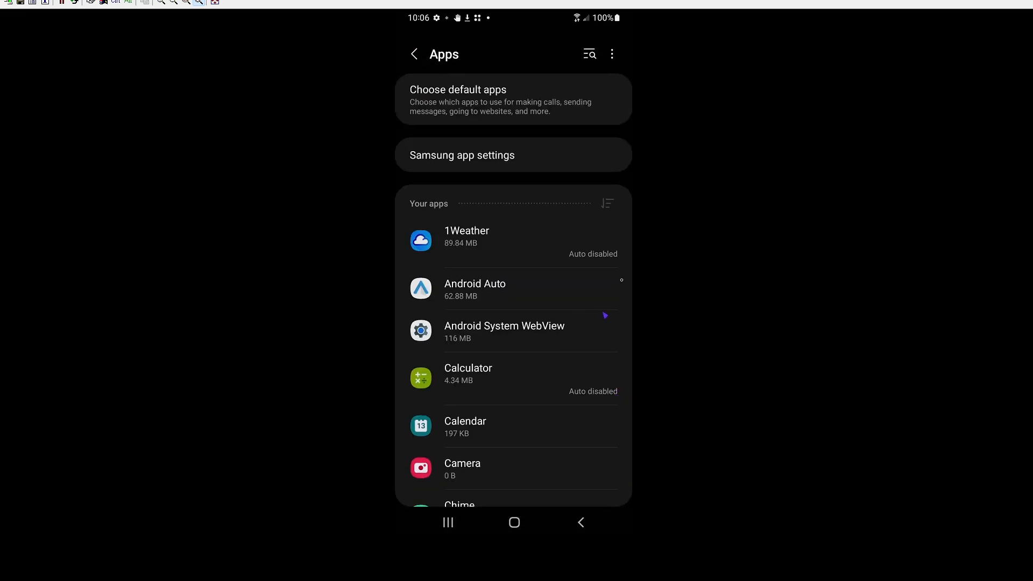
{"action": "mouse_move", "coordinate": [675, 319]}
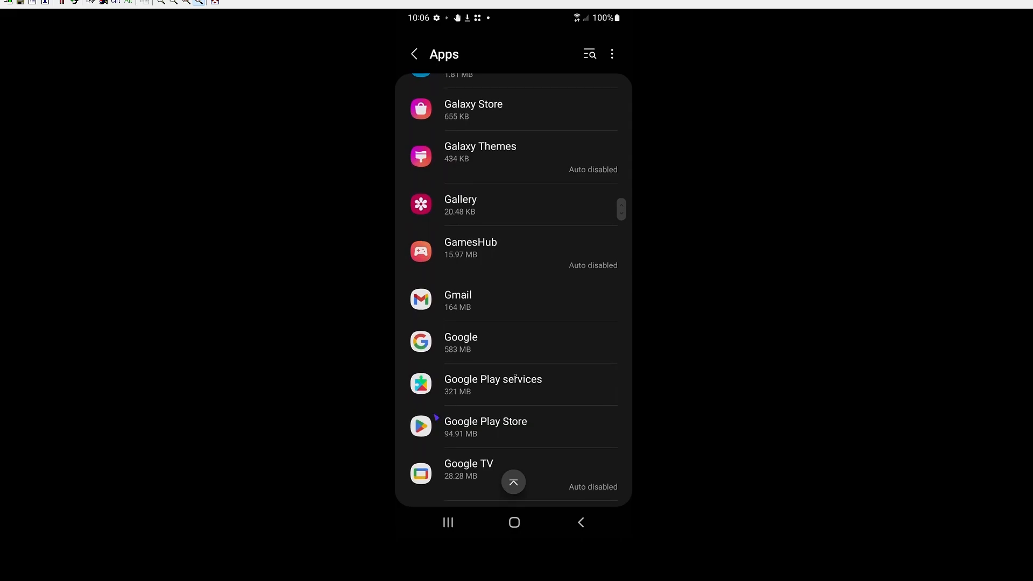
{"action": "left_click", "coordinate": [493, 384]}
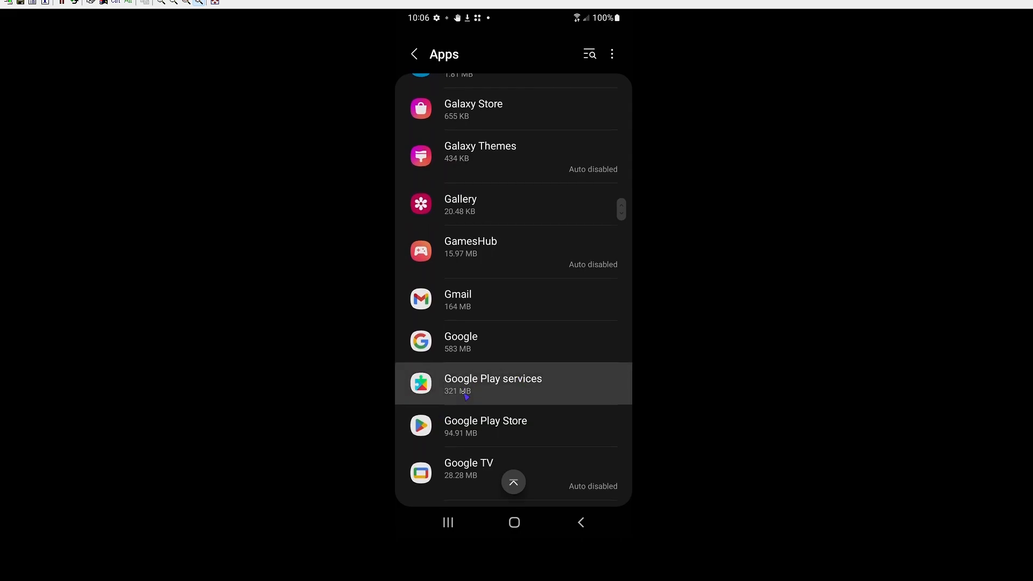
{"action": "left_click", "coordinate": [493, 383]}
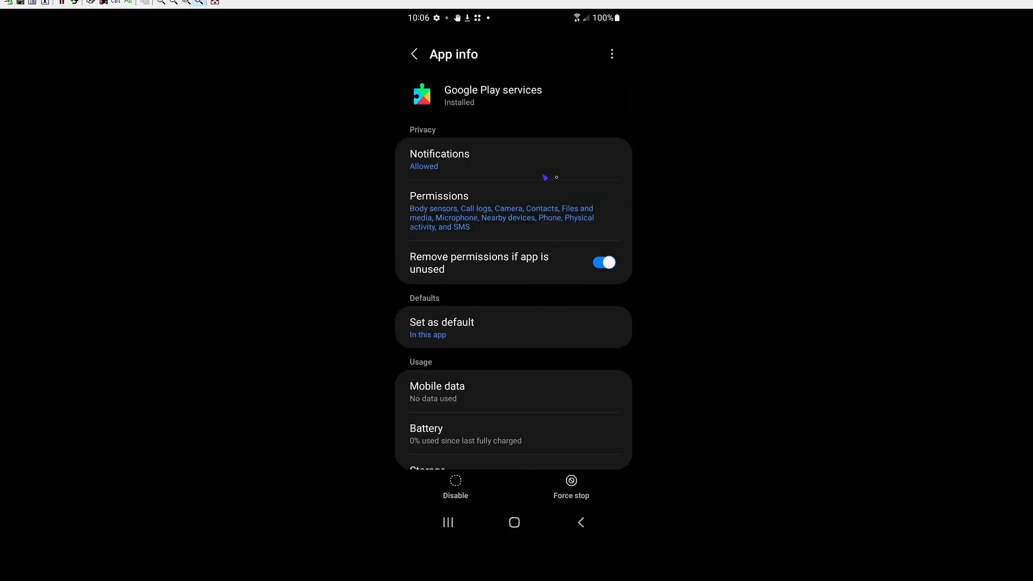
{"action": "scroll", "scroll_direction": "down", "scroll_amount": 3}
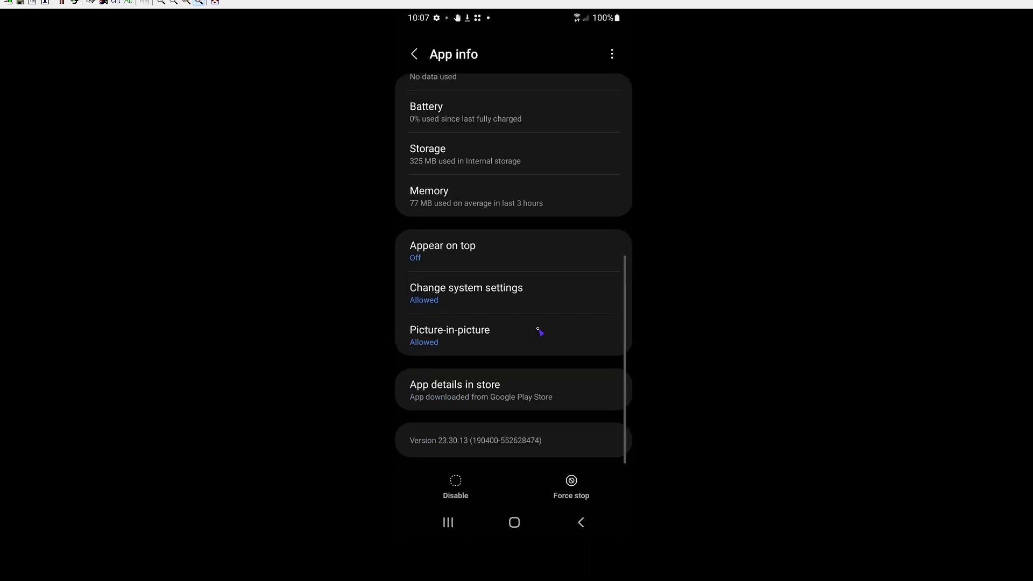
{"action": "mouse_move", "coordinate": [412, 287]}
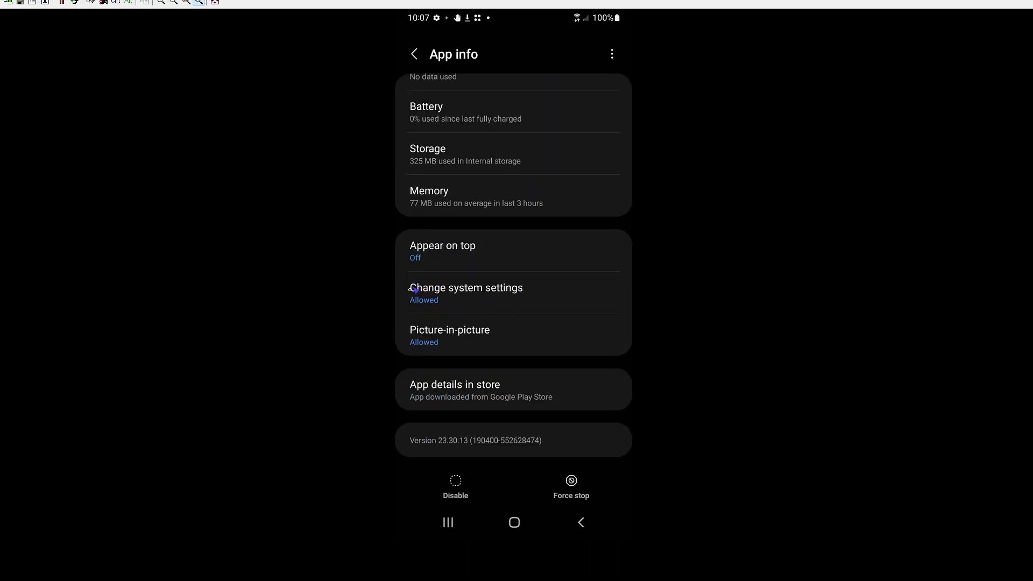
Switch off Change system settings permission for Google Play services and return to App info
{"action": "left_click", "coordinate": [466, 293]}
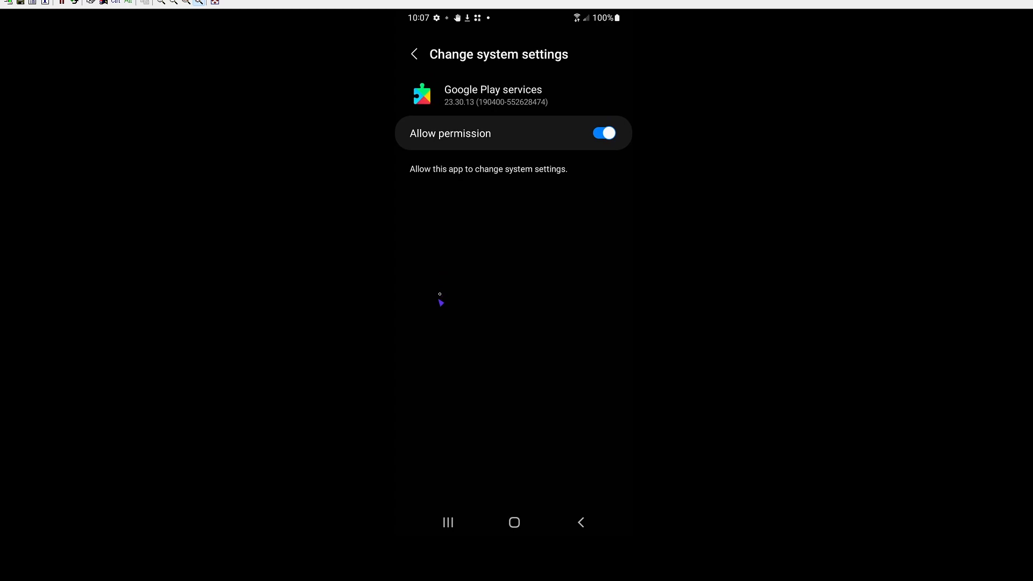
{"action": "left_click", "coordinate": [603, 133]}
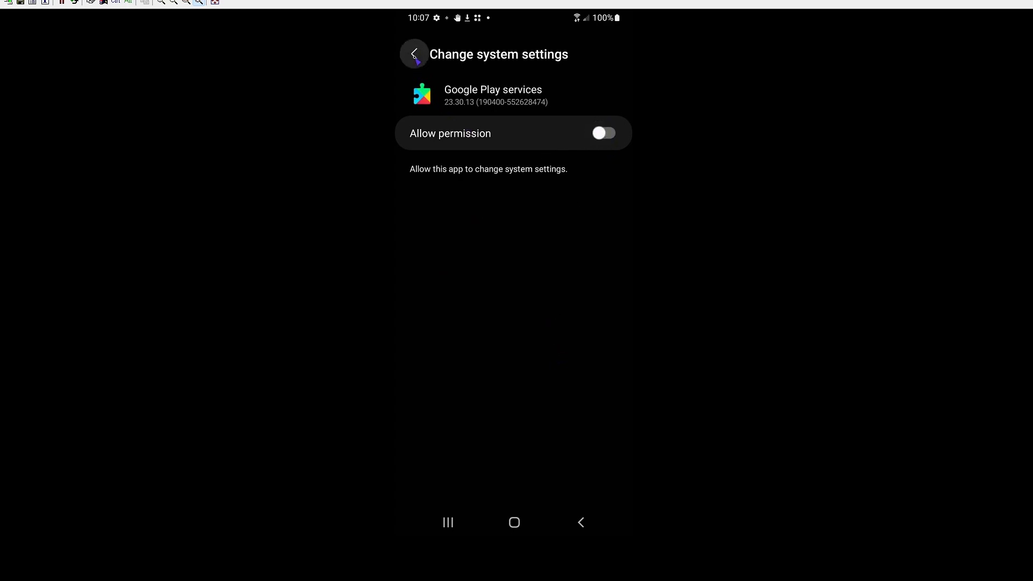
{"action": "left_click", "coordinate": [414, 54]}
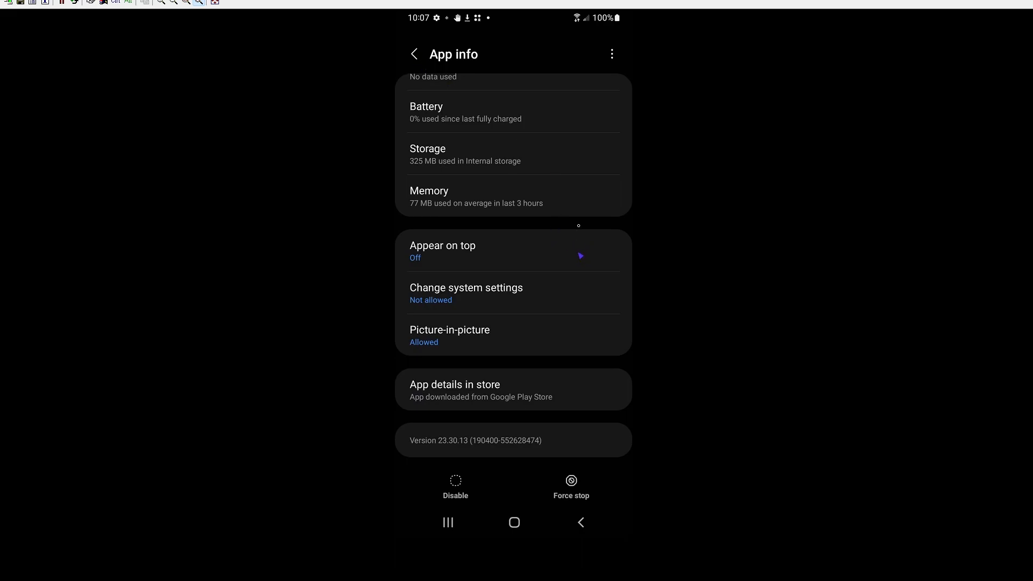
{"action": "mouse_move", "coordinate": [583, 235]}
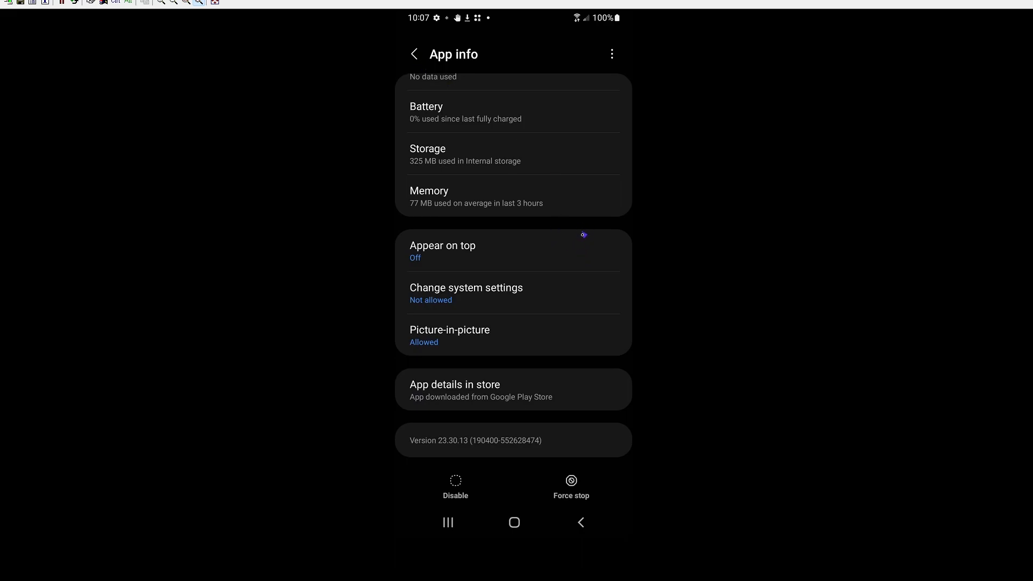
{"action": "mouse_move", "coordinate": [563, 297]}
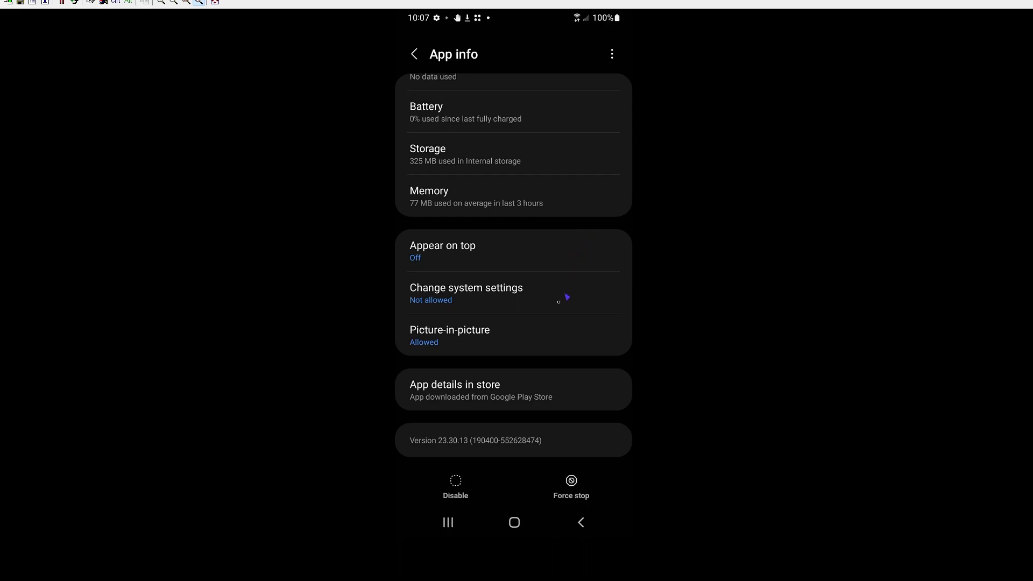
{"action": "mouse_move", "coordinate": [510, 296]}
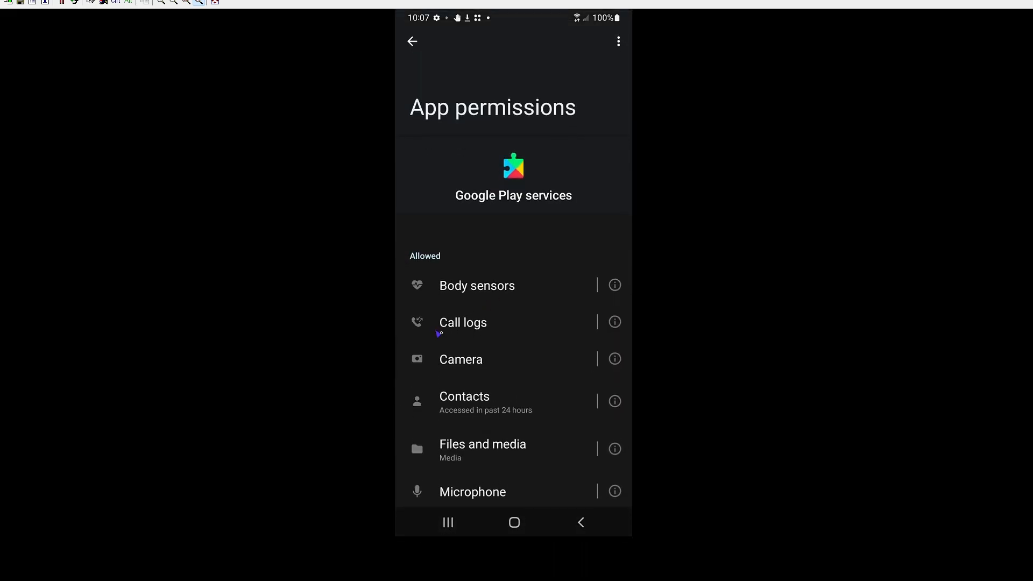
{"action": "mouse_move", "coordinate": [430, 463]}
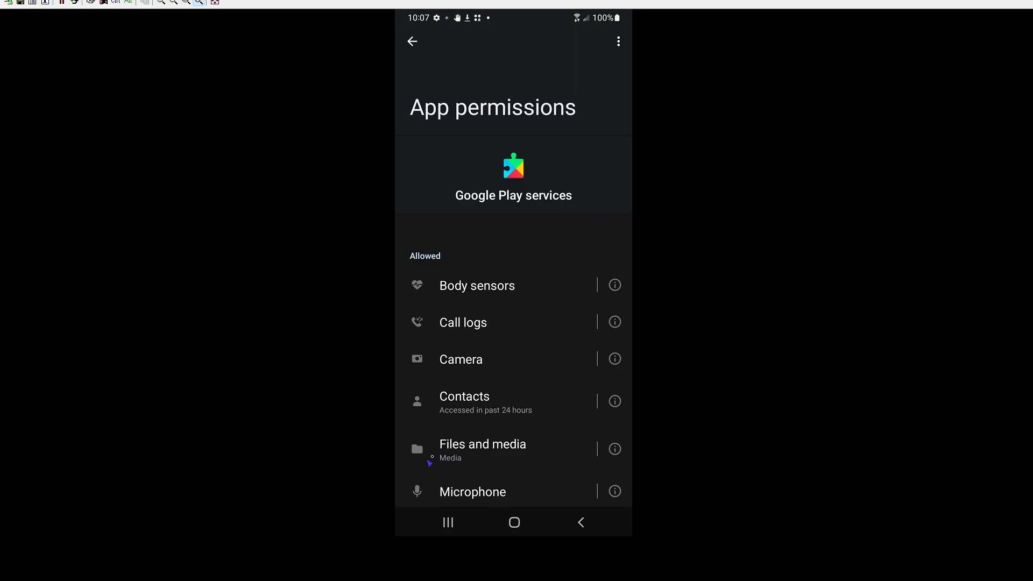
{"action": "left_click", "coordinate": [481, 443]}
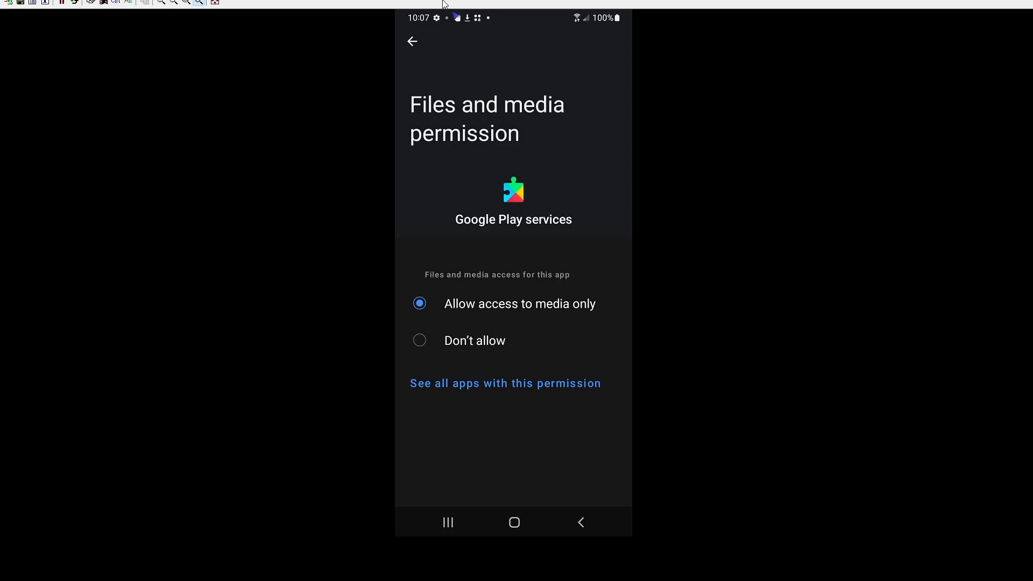
{"action": "left_click", "coordinate": [413, 41]}
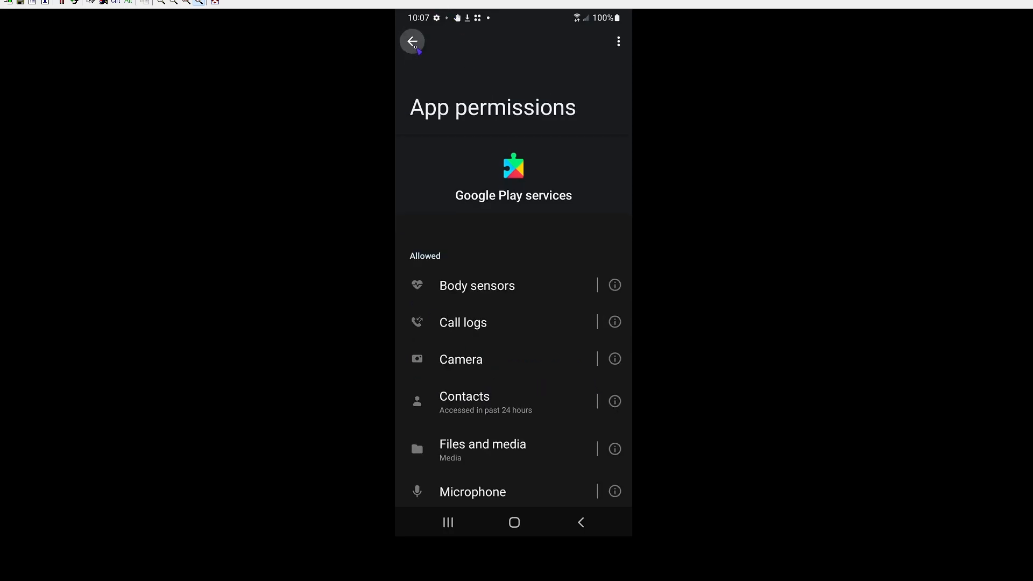
{"action": "left_click", "coordinate": [412, 42]}
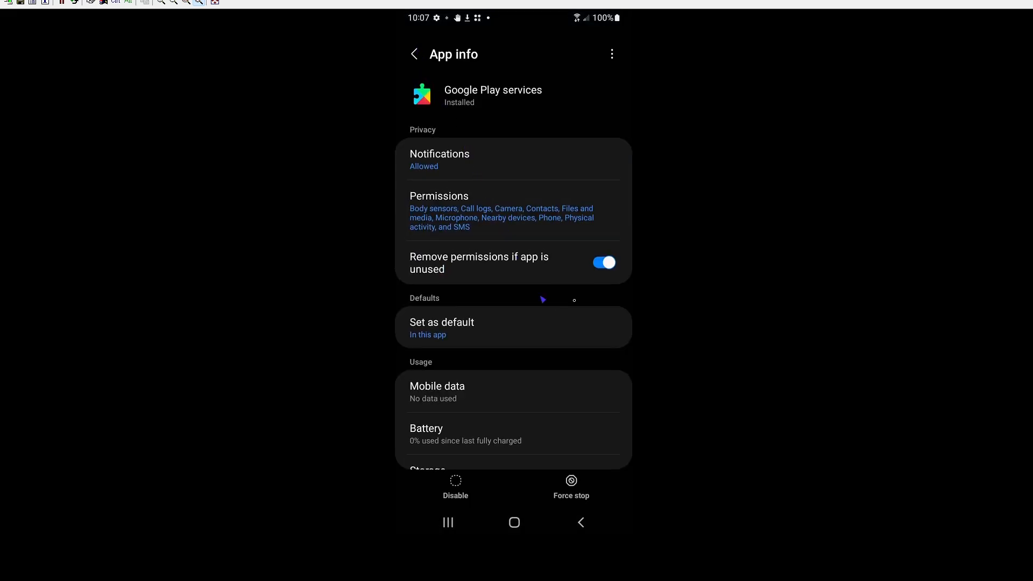